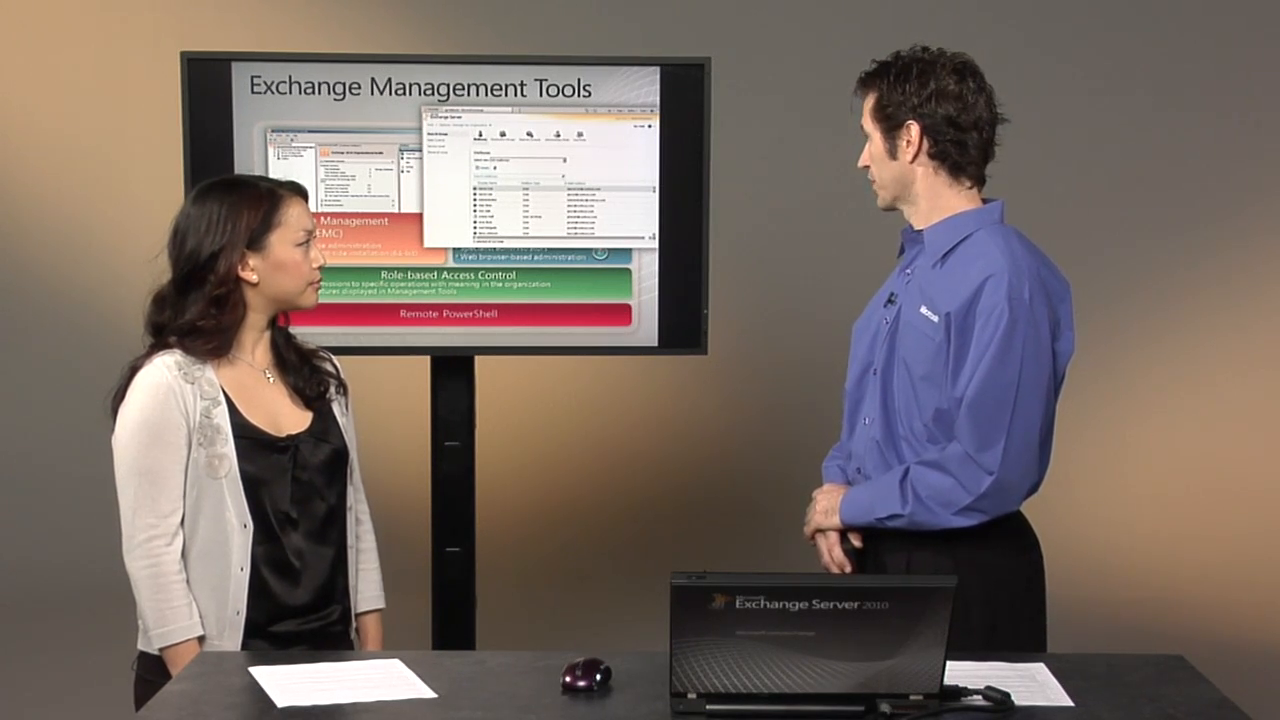
Move from the Exchange Management Tools slide to the live Outlook Web App demo
click(780, 440)
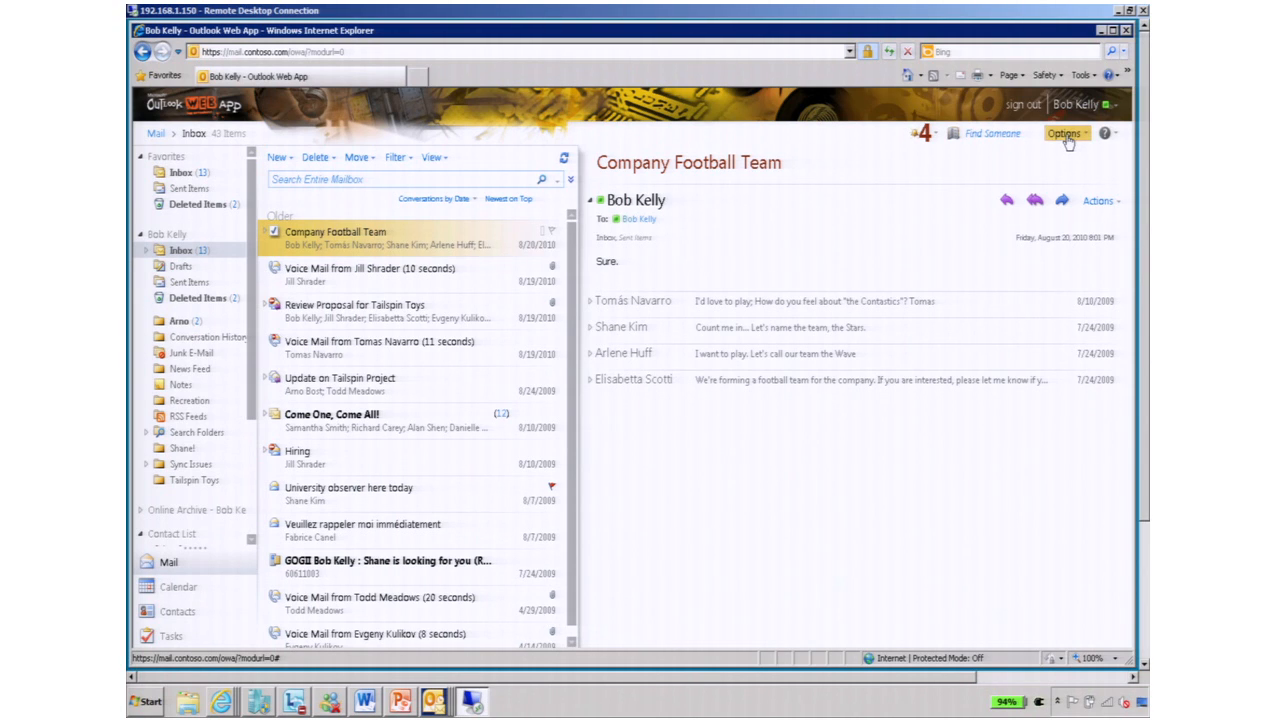
Bring up the My Account page through Options > See All Options
click(1065, 133)
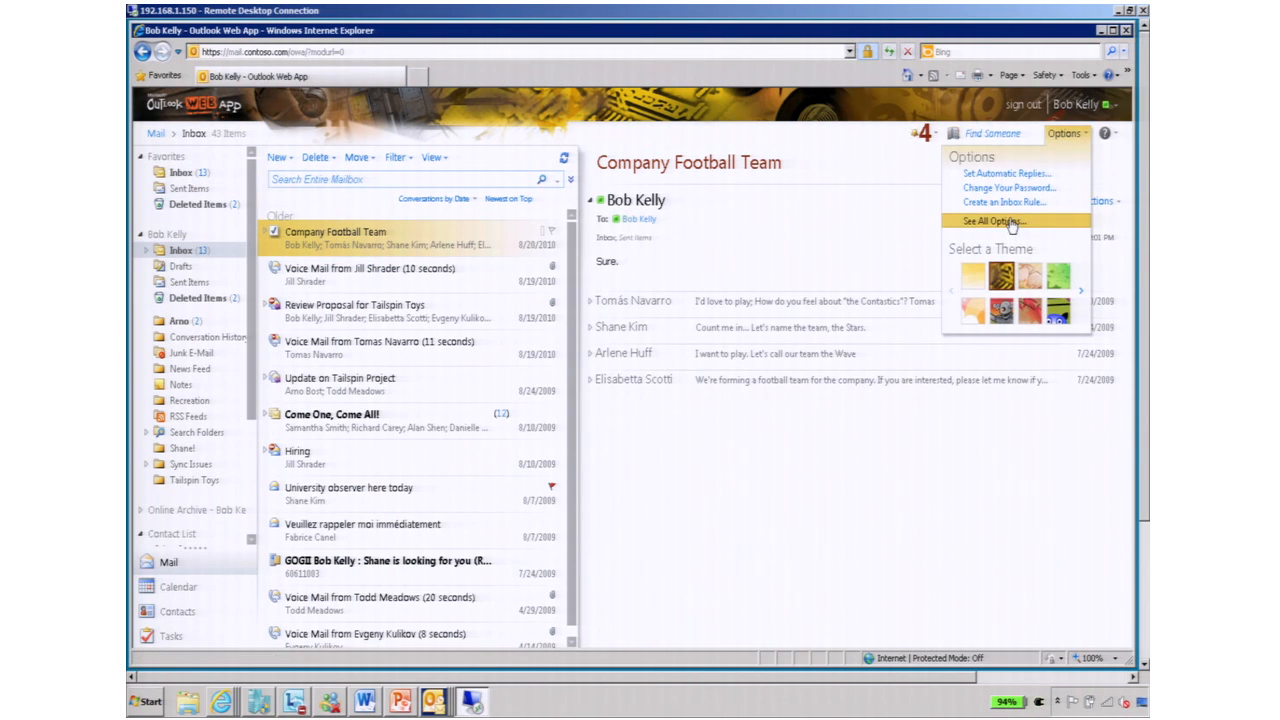
click(988, 221)
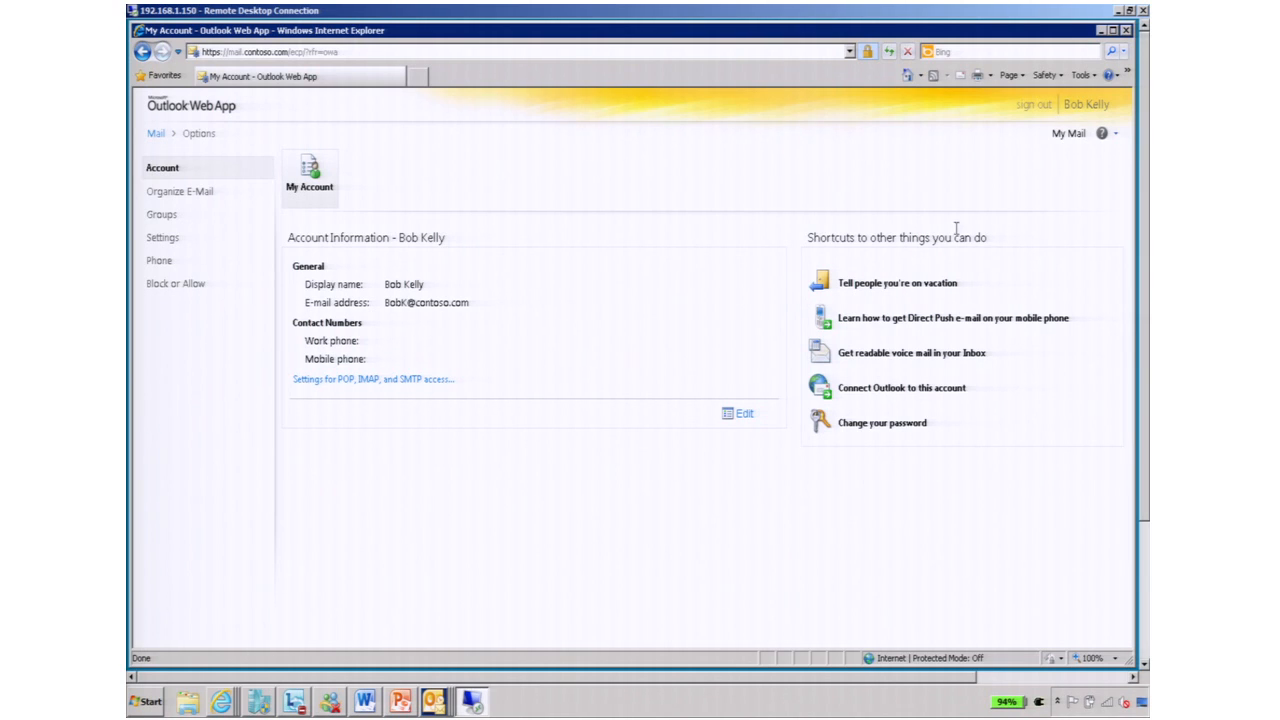
mouse_move(899, 217)
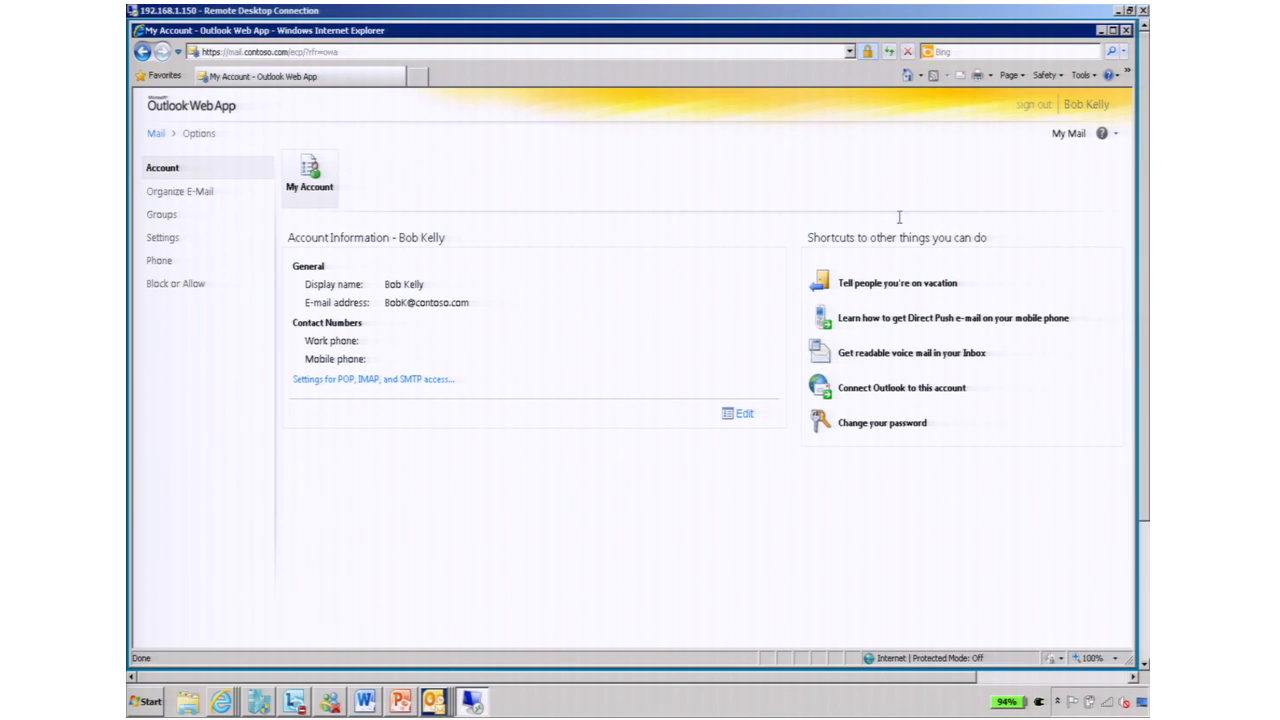
mouse_move(900, 218)
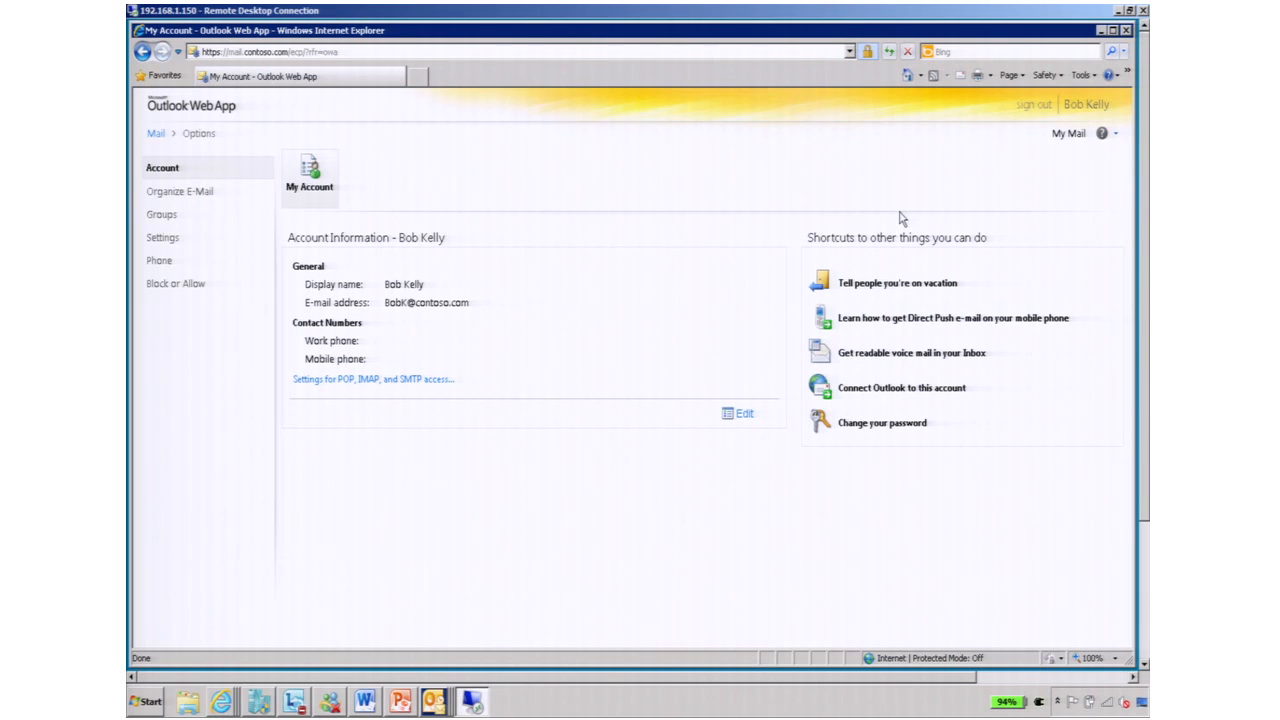
mouse_move(776, 204)
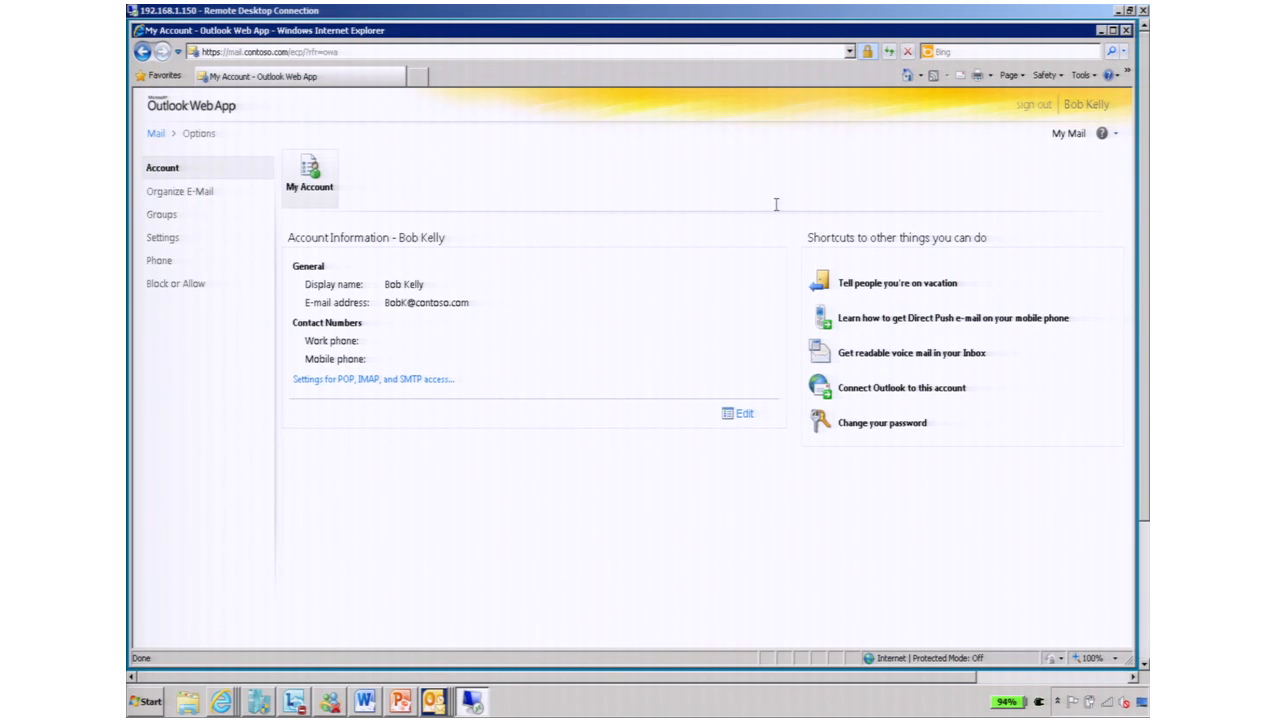
mouse_move(702, 195)
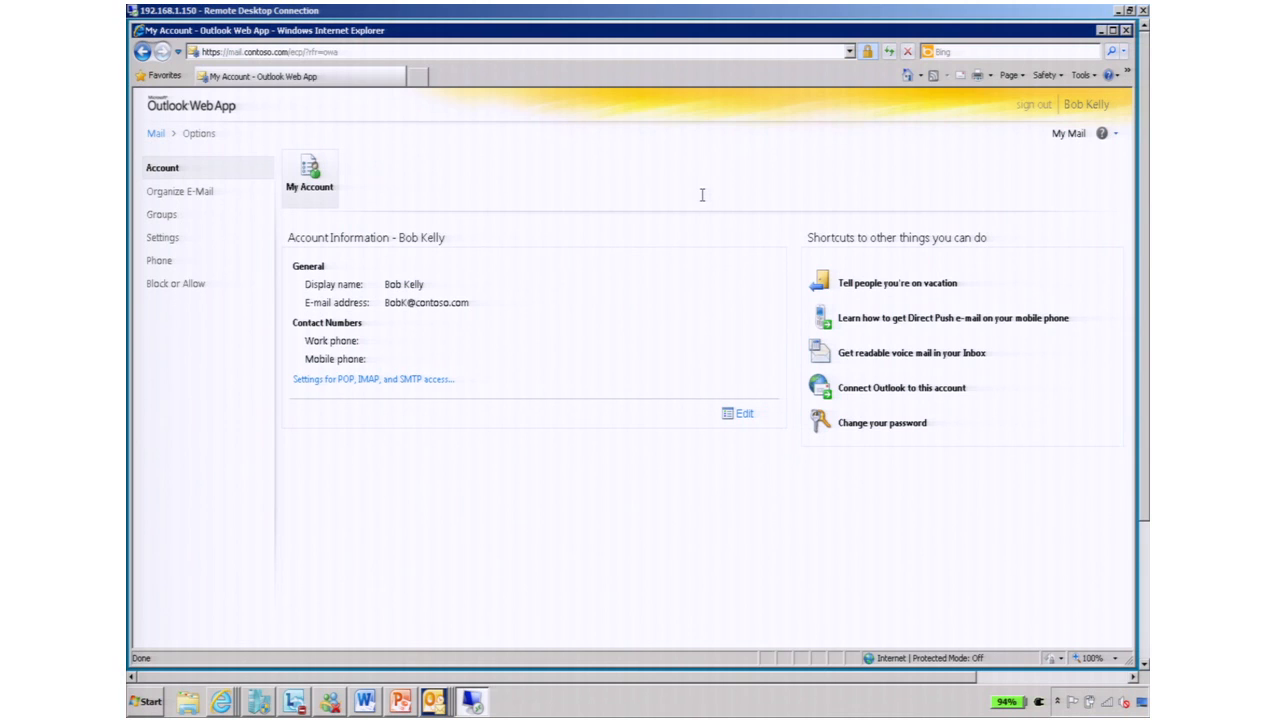
mouse_move(372, 187)
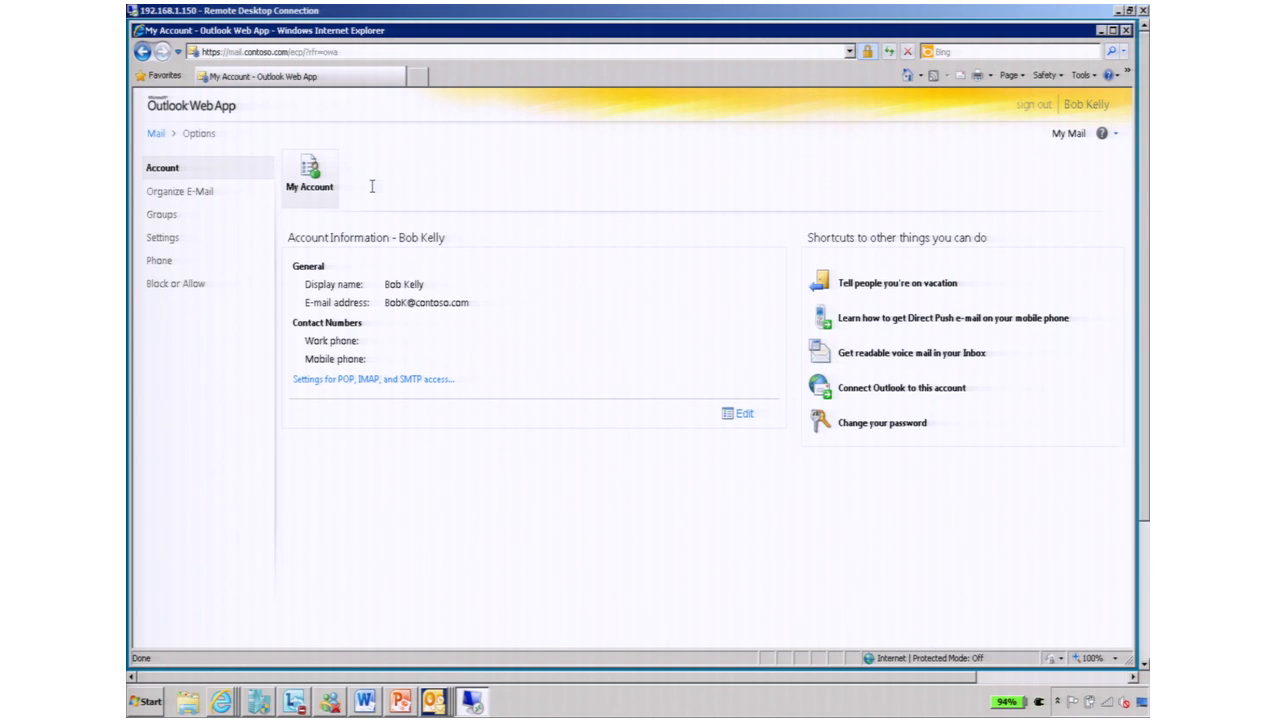
mouse_move(658, 344)
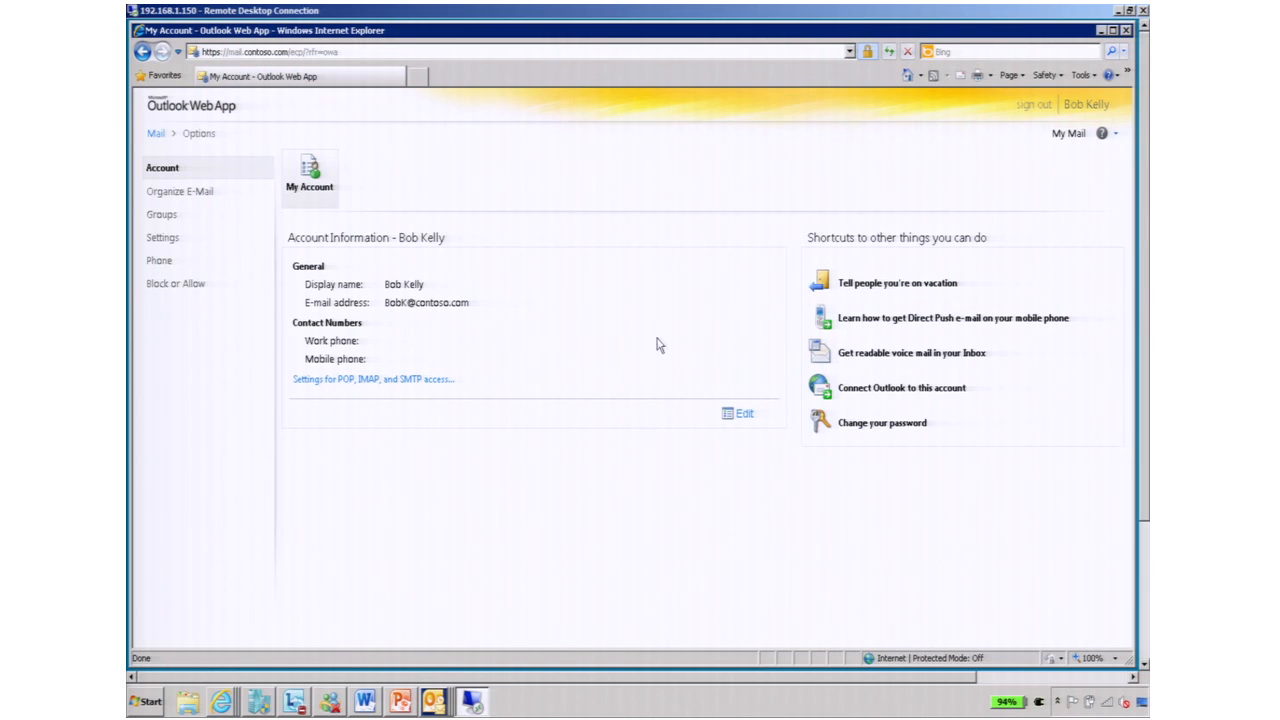
mouse_move(740, 414)
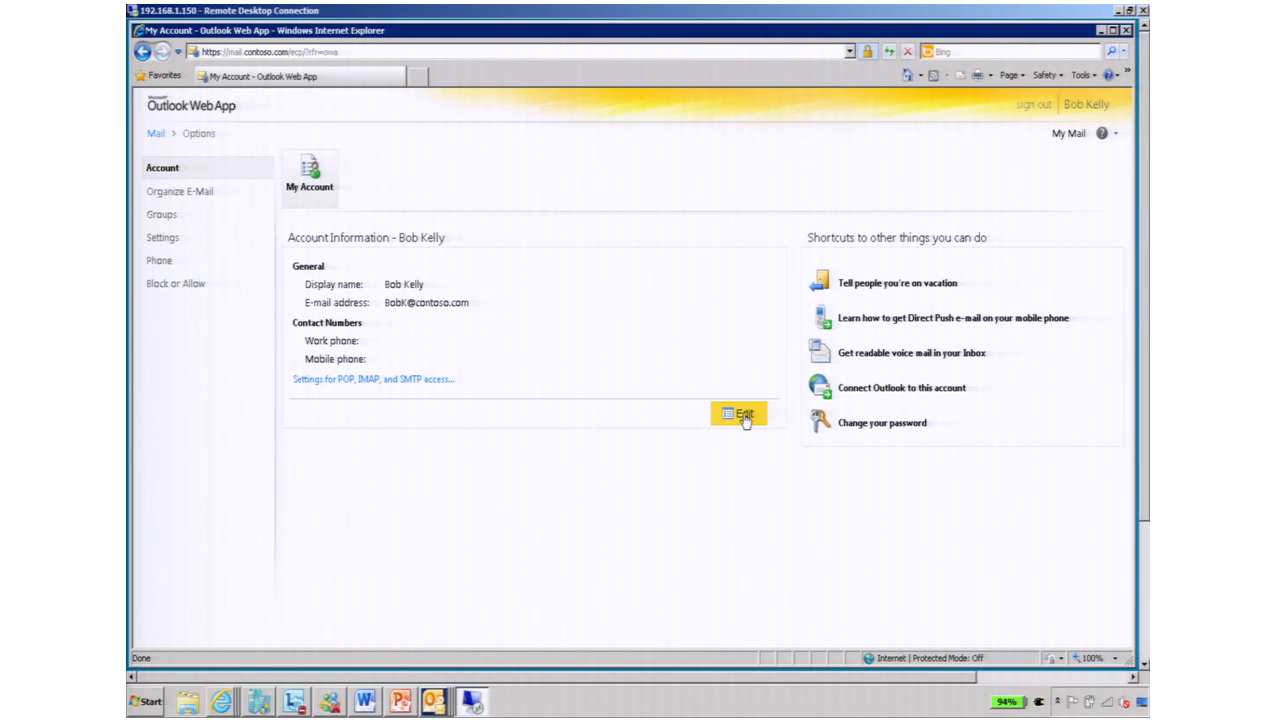
click(740, 414)
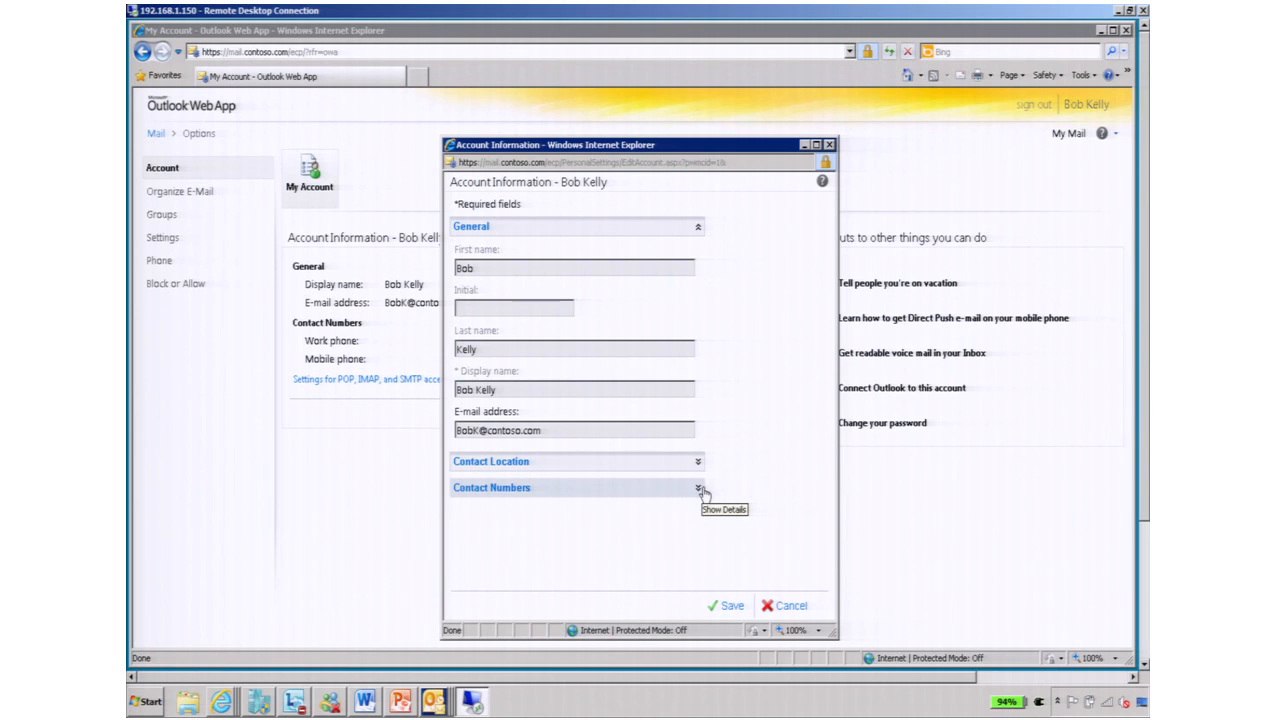
click(697, 488)
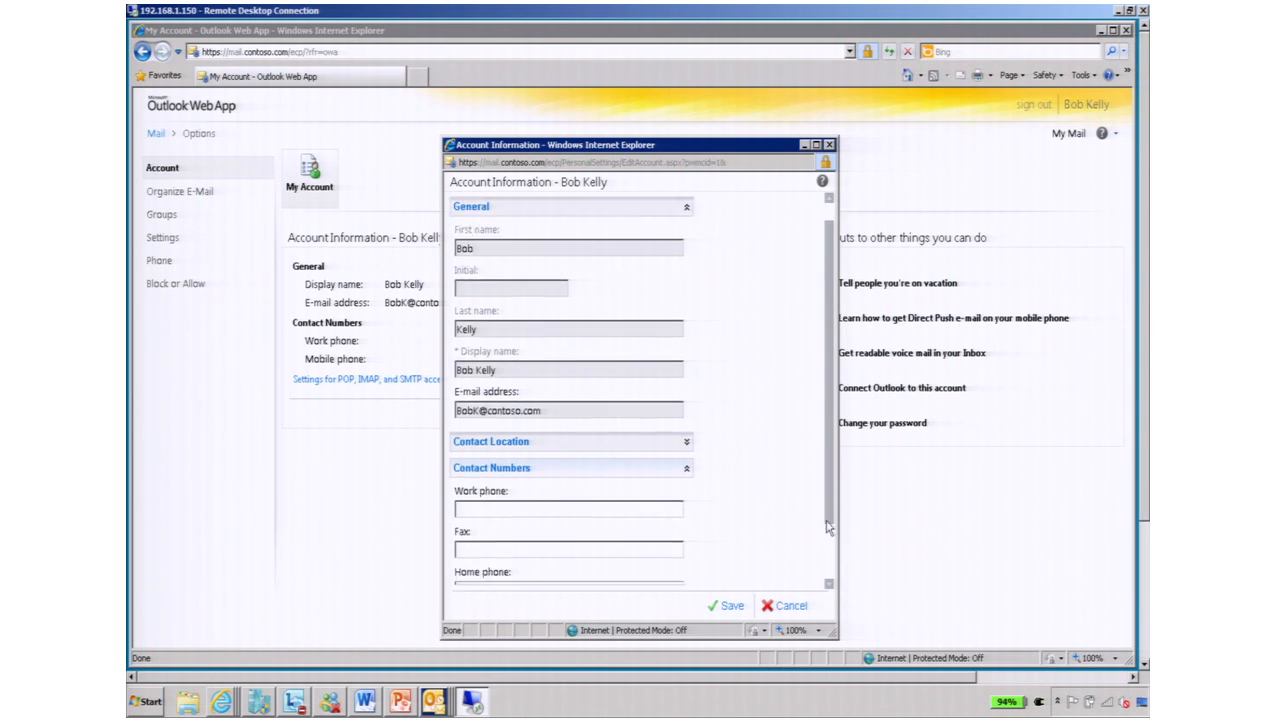
scroll(down, 3)
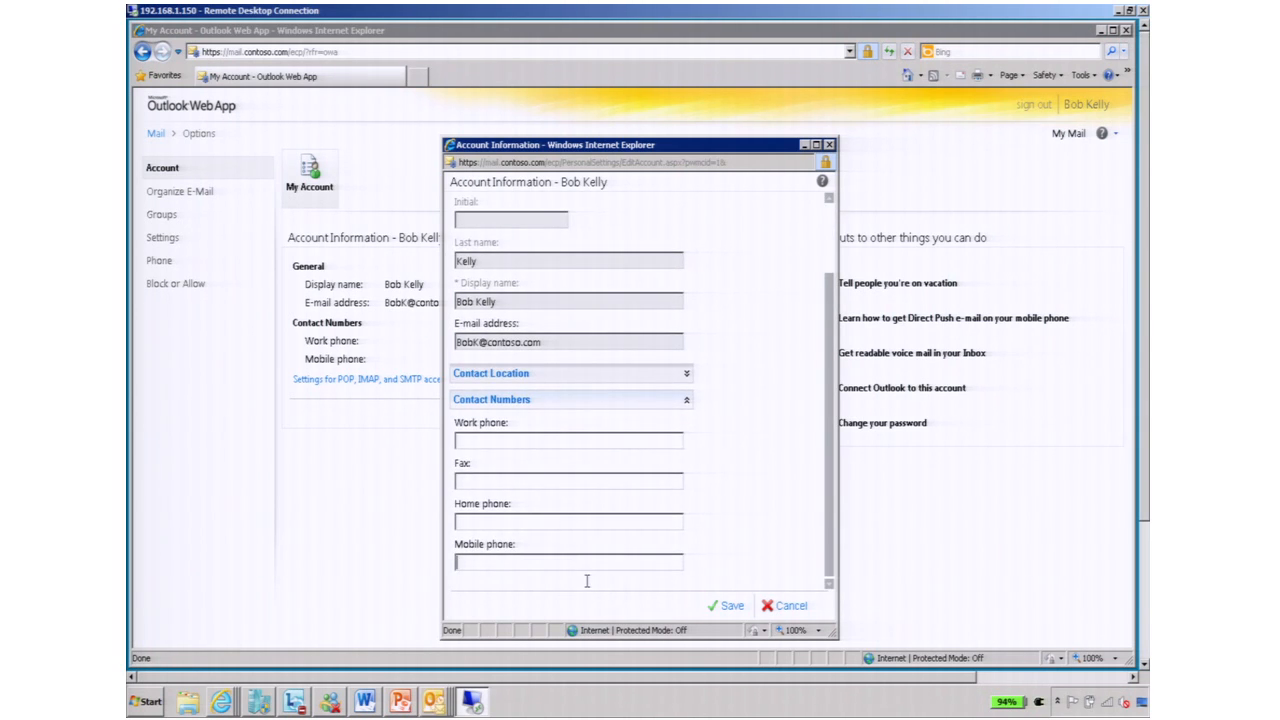
text((213) 345-4365)
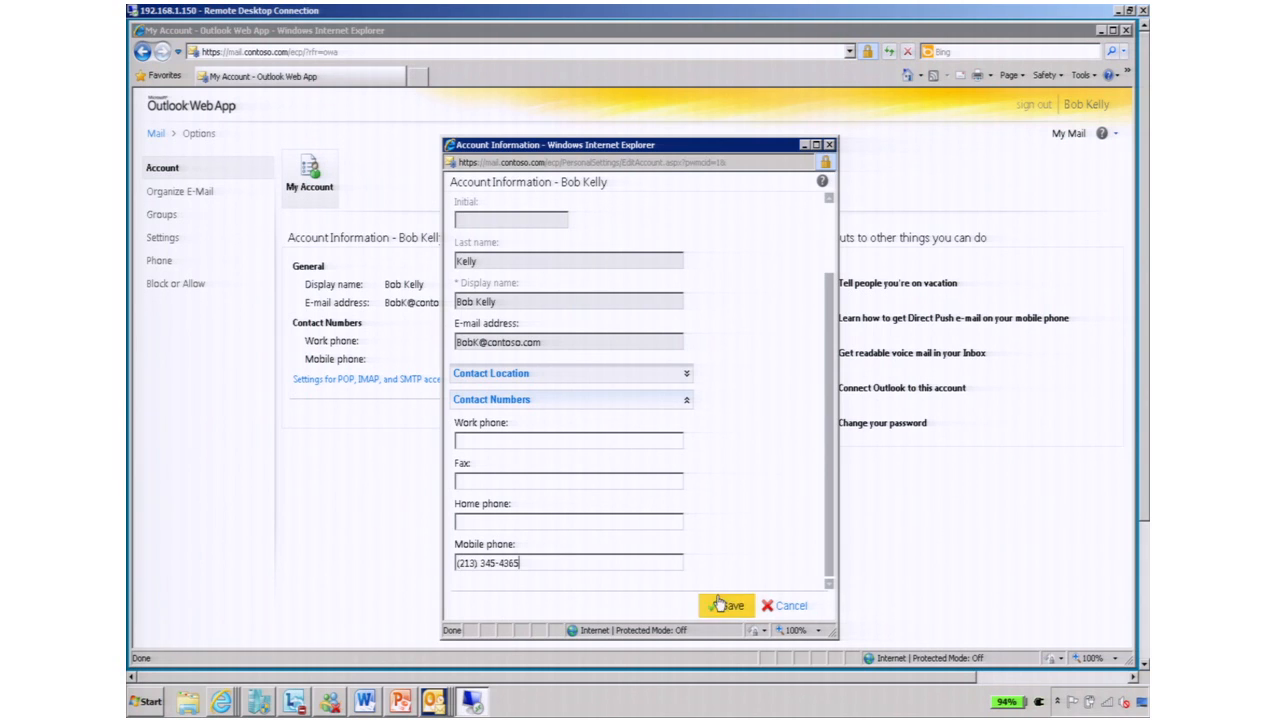
click(724, 605)
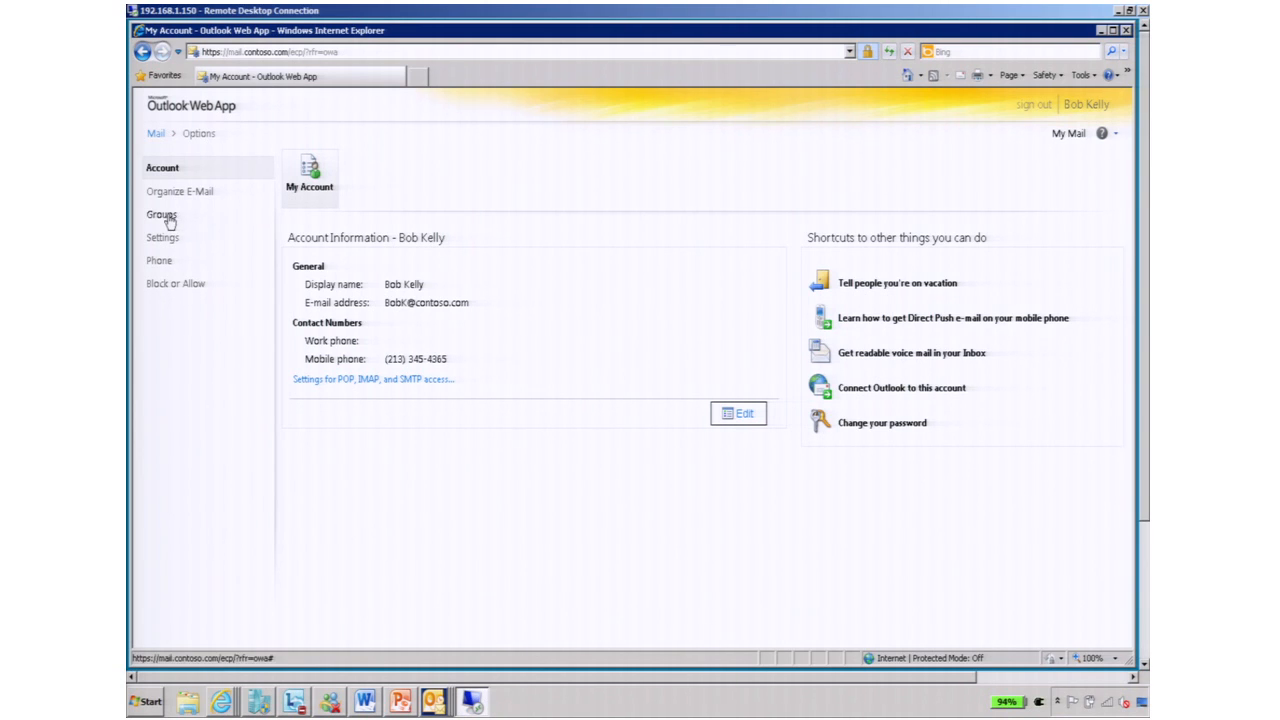
Add Arno Bost to the Fabrikam Project group's membership list and save the group
click(161, 214)
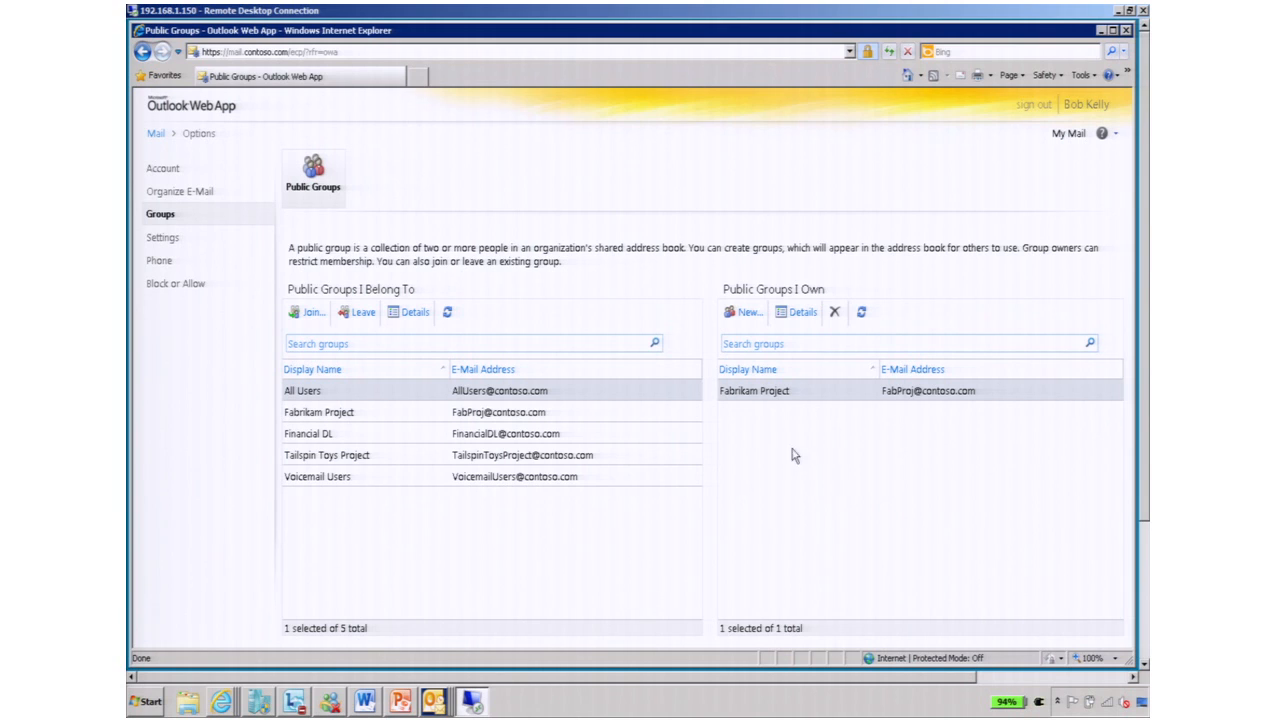
mouse_move(779, 417)
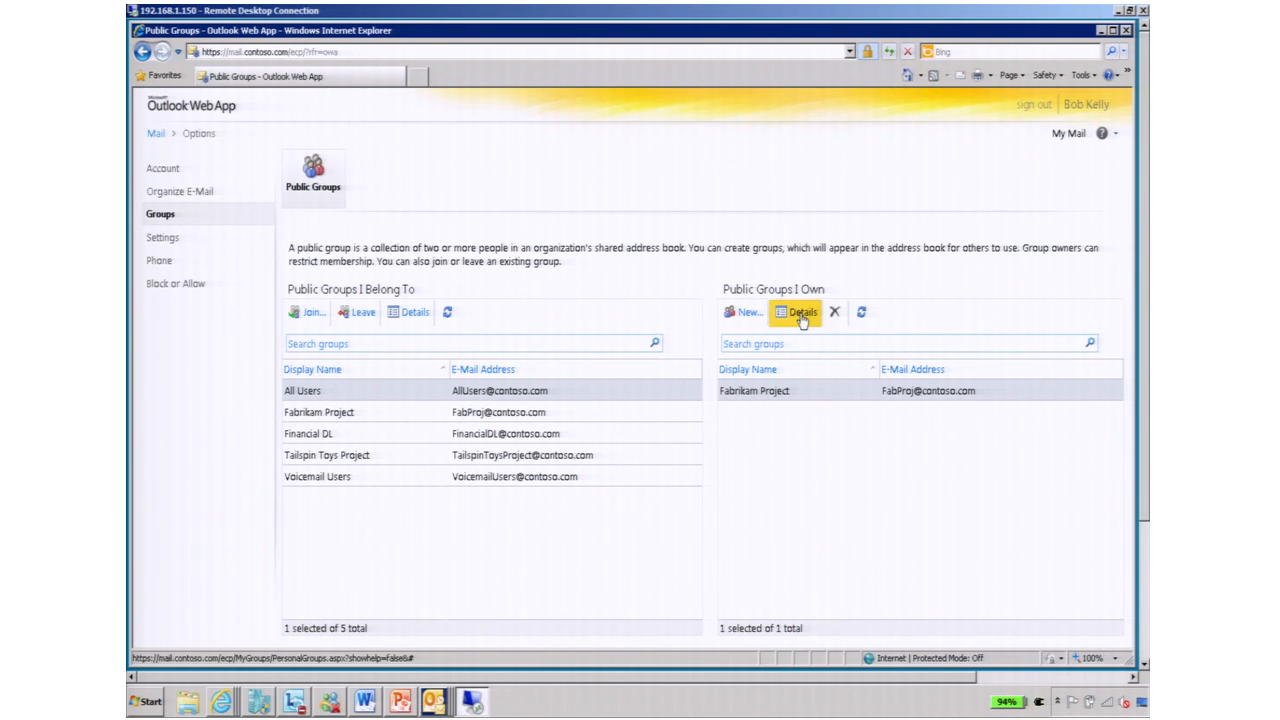
click(795, 312)
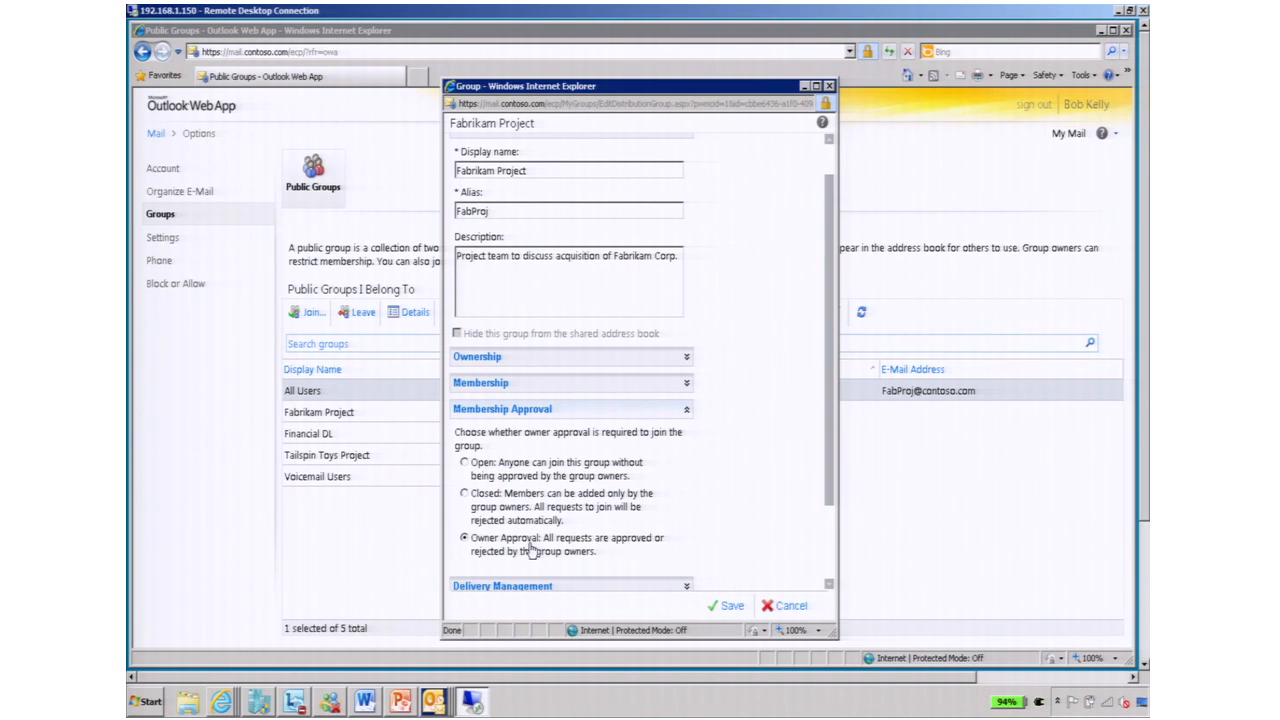
click(686, 383)
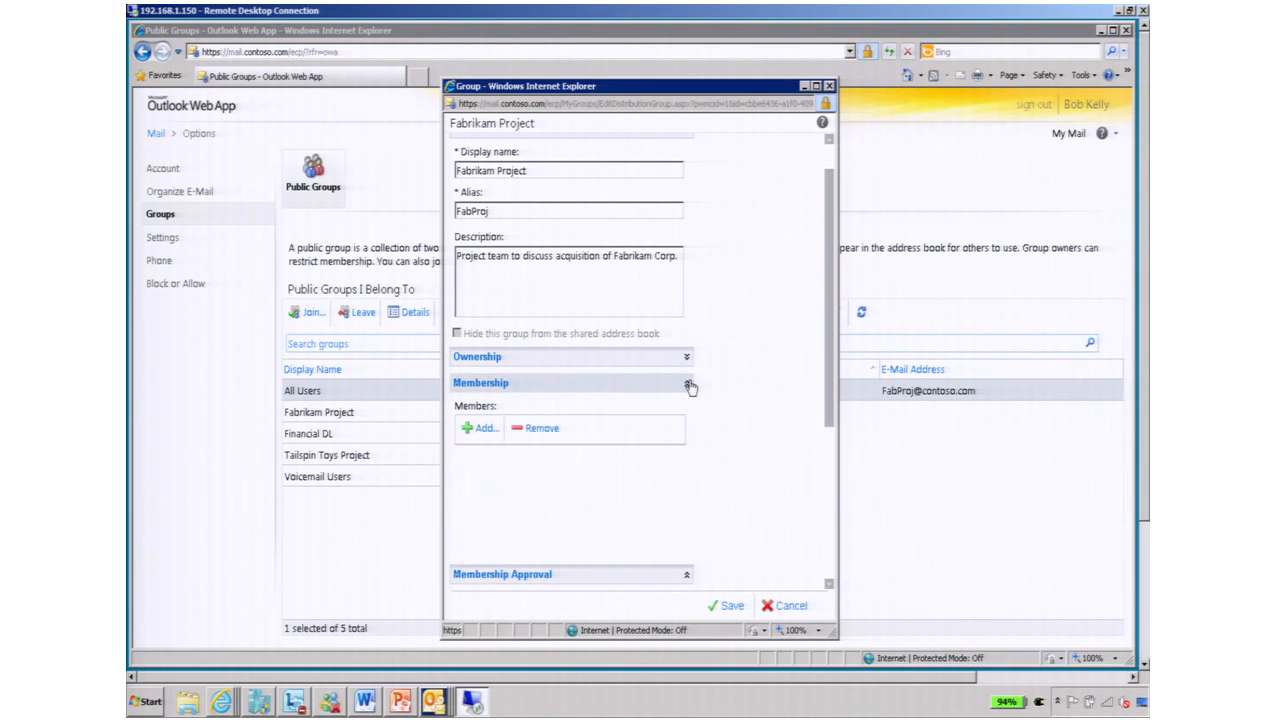
click(686, 384)
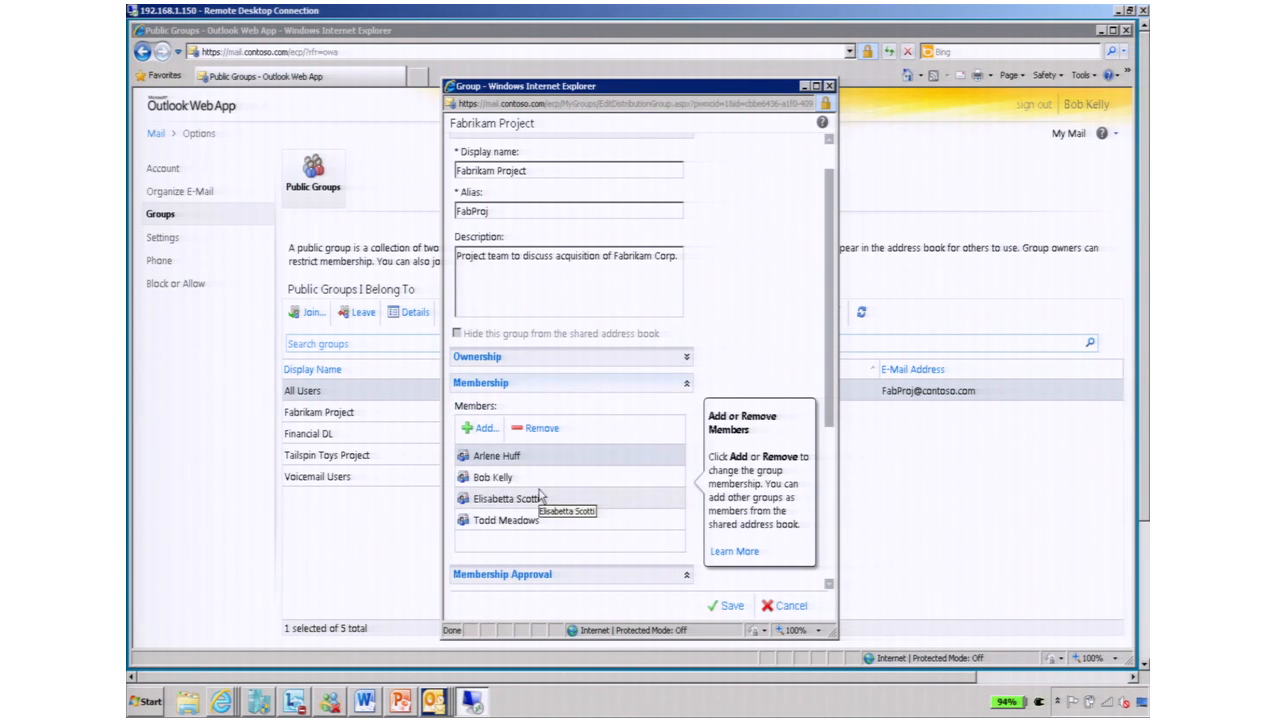
mouse_move(517, 456)
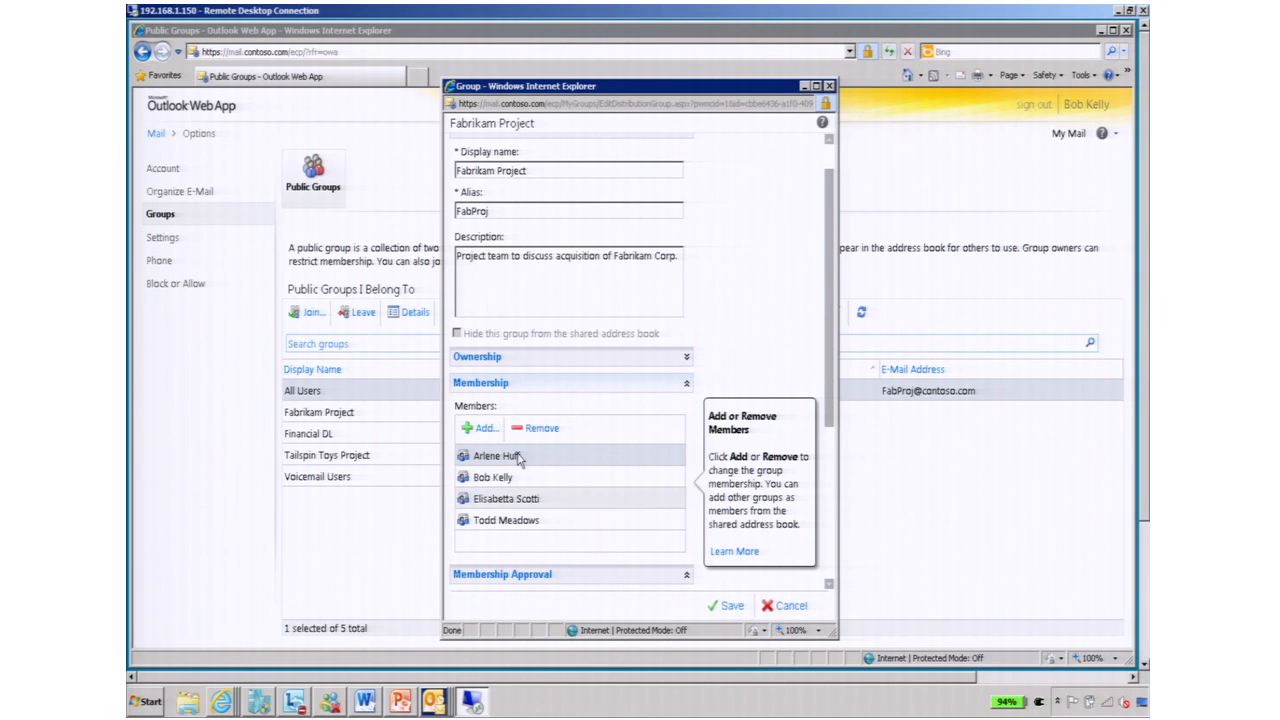
click(483, 428)
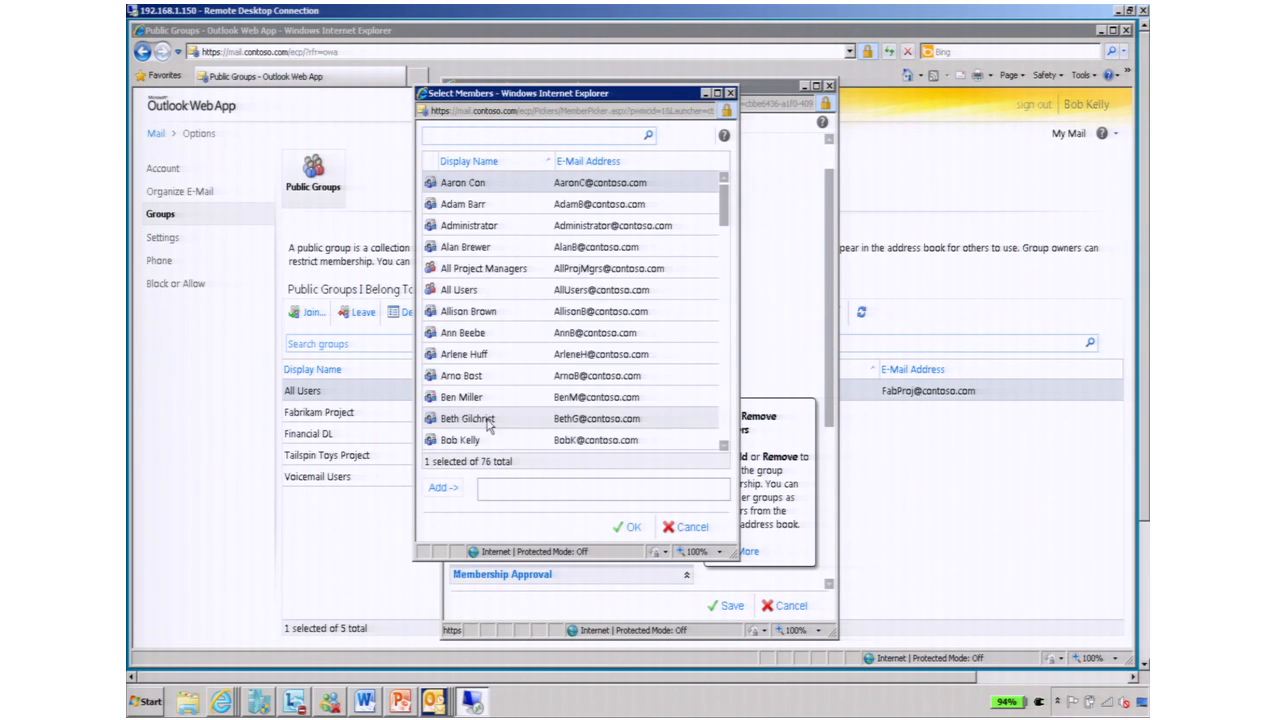
mouse_move(461, 375)
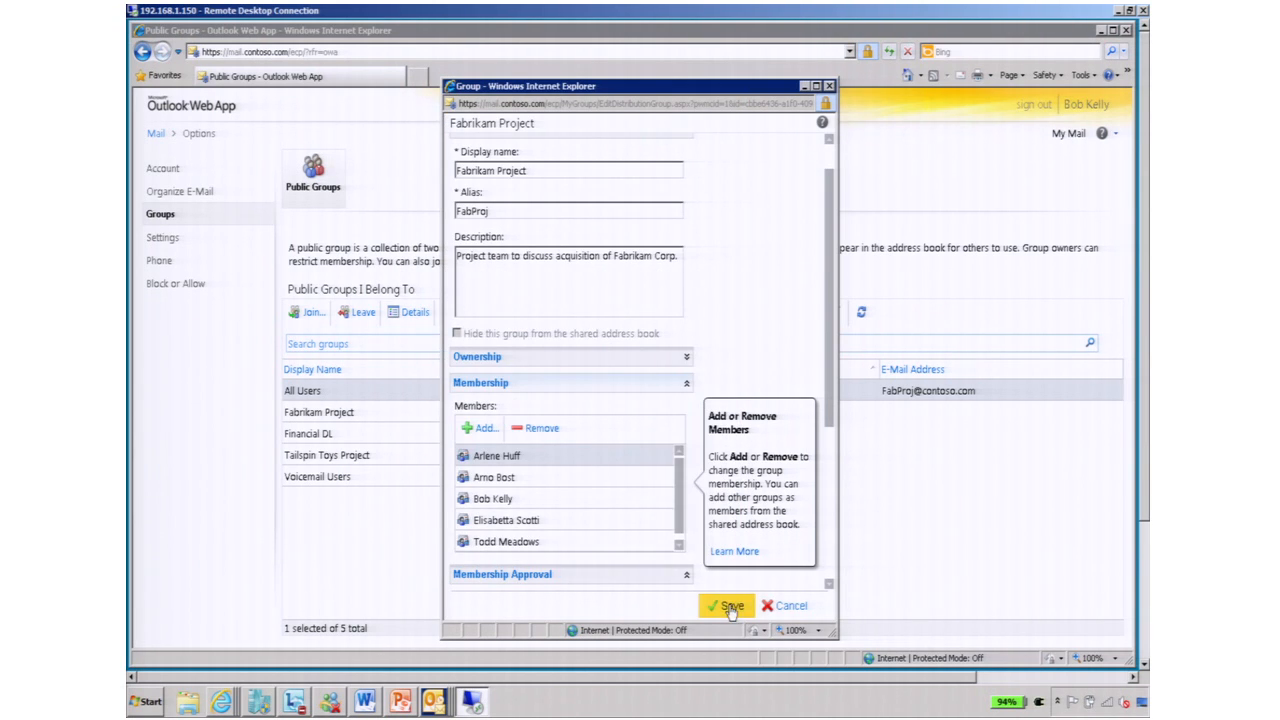
click(729, 605)
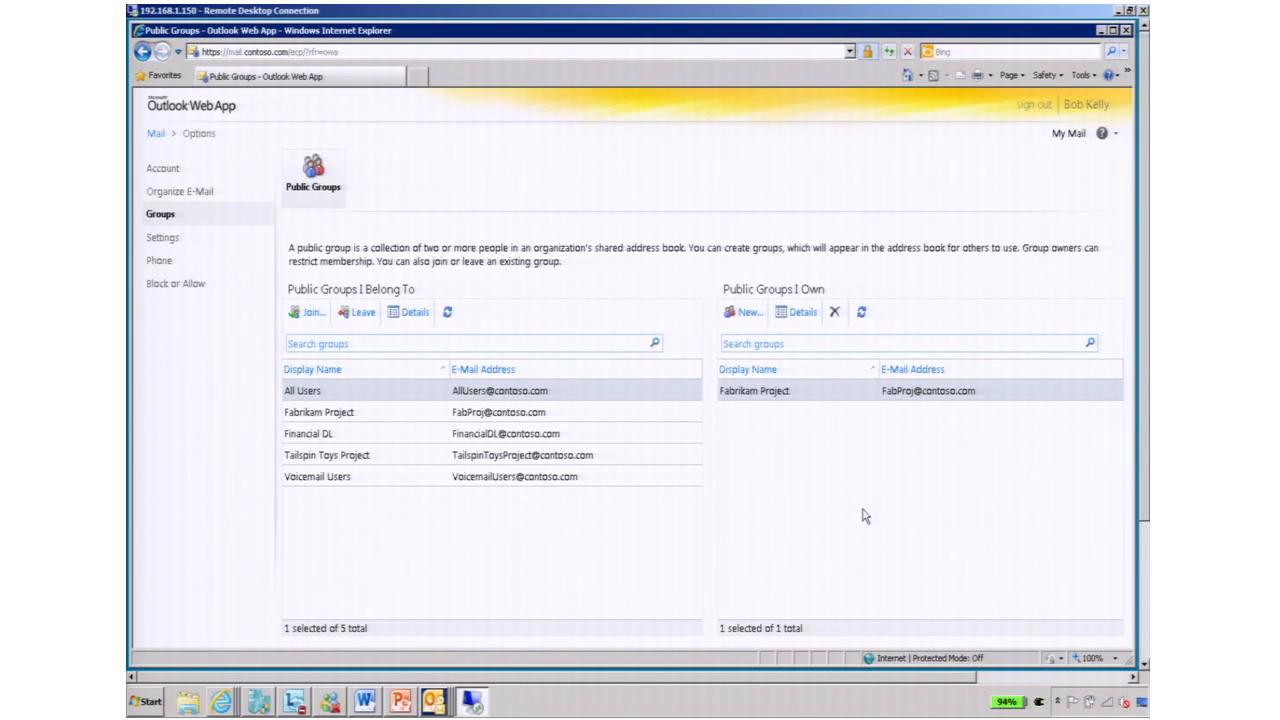
mouse_move(843, 536)
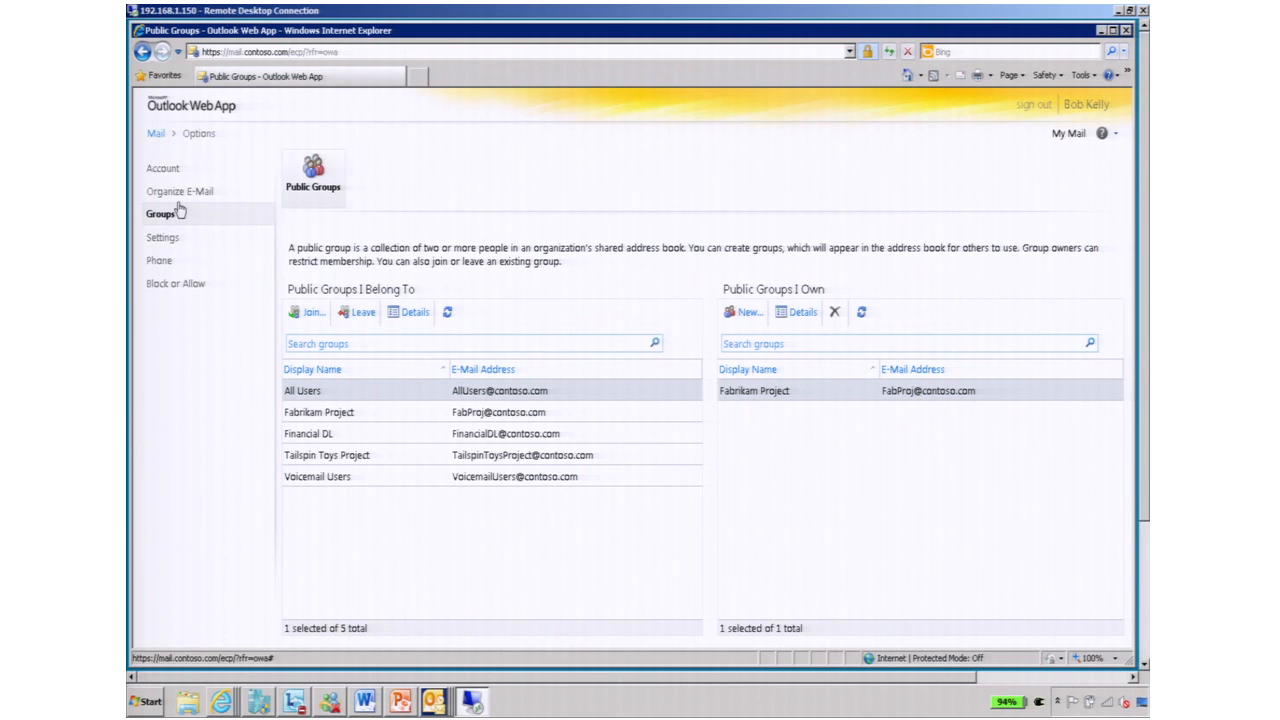
Go to the Delivery Reports page under Organize E-Mail
click(181, 191)
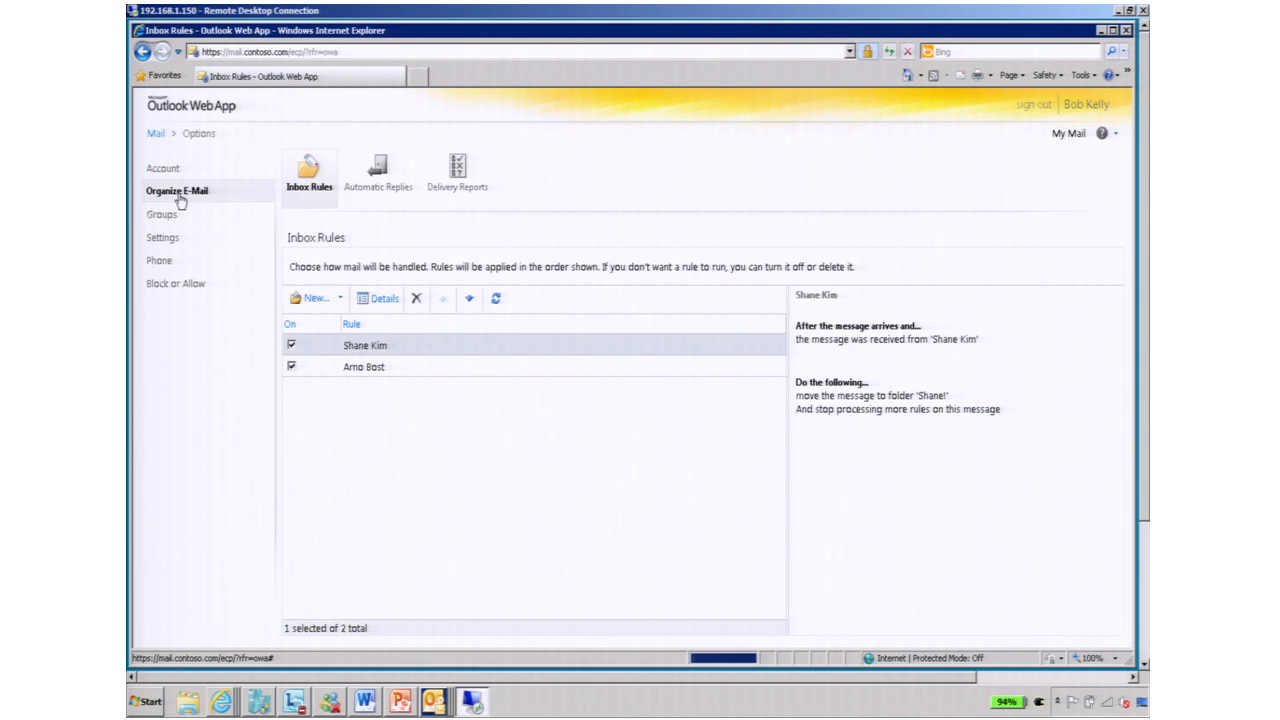
click(457, 170)
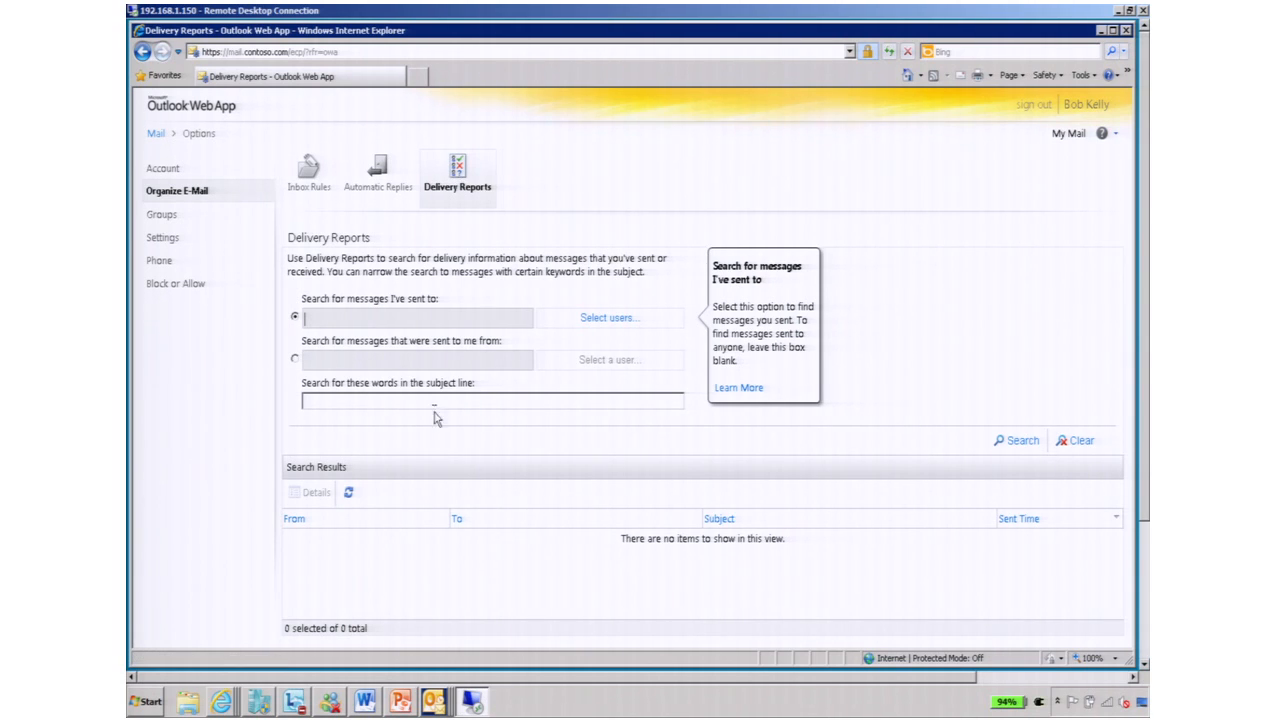
Run a delivery report search for messages with 'tailspin' in the subject
text(tail)
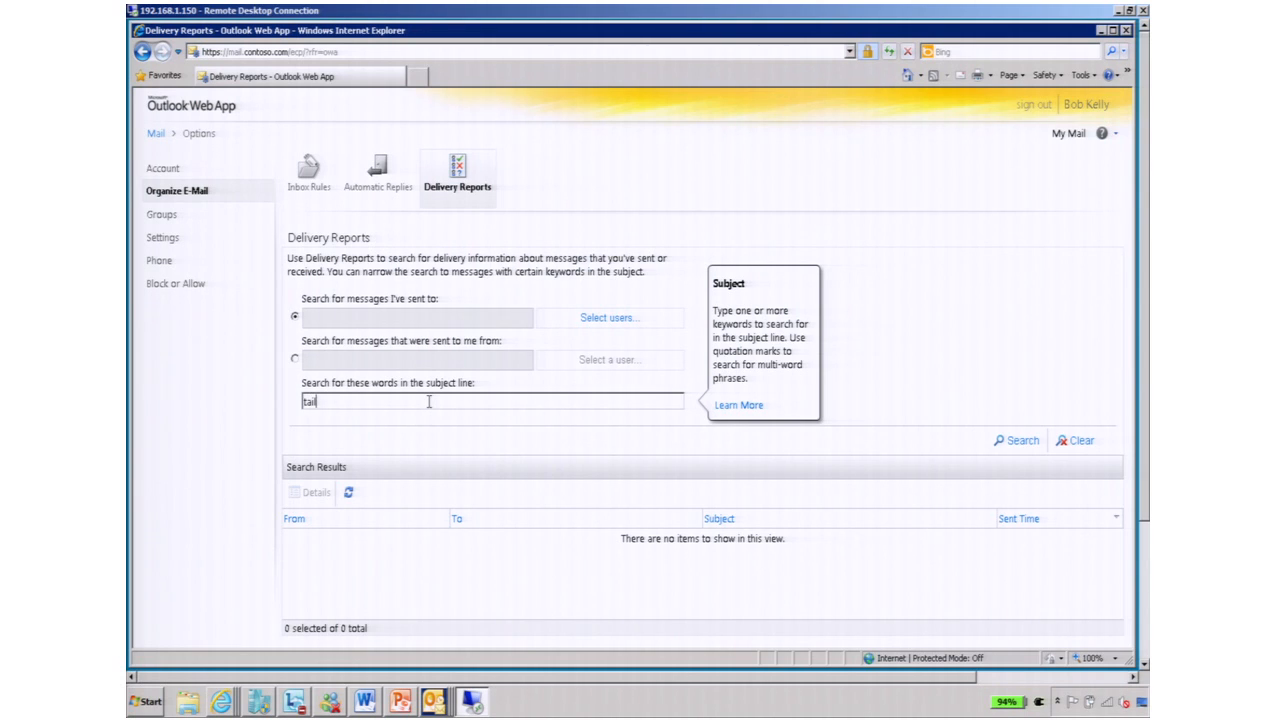
text(spin)
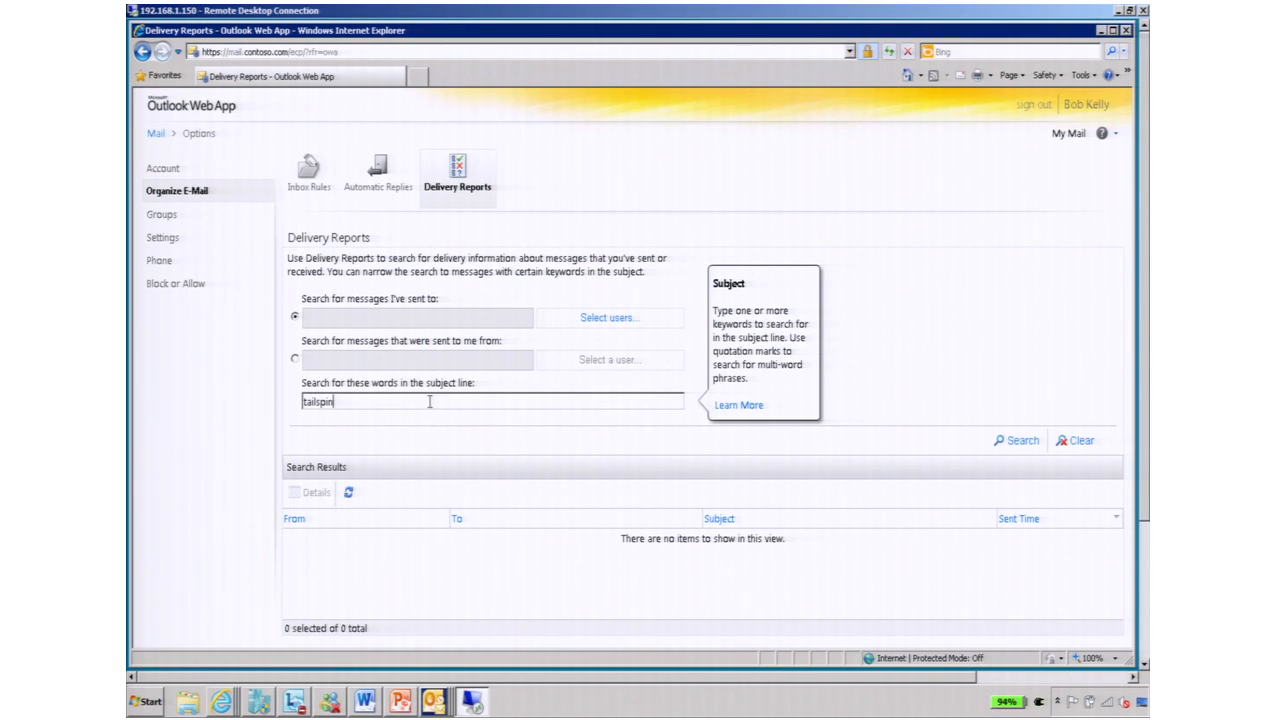
click(1015, 440)
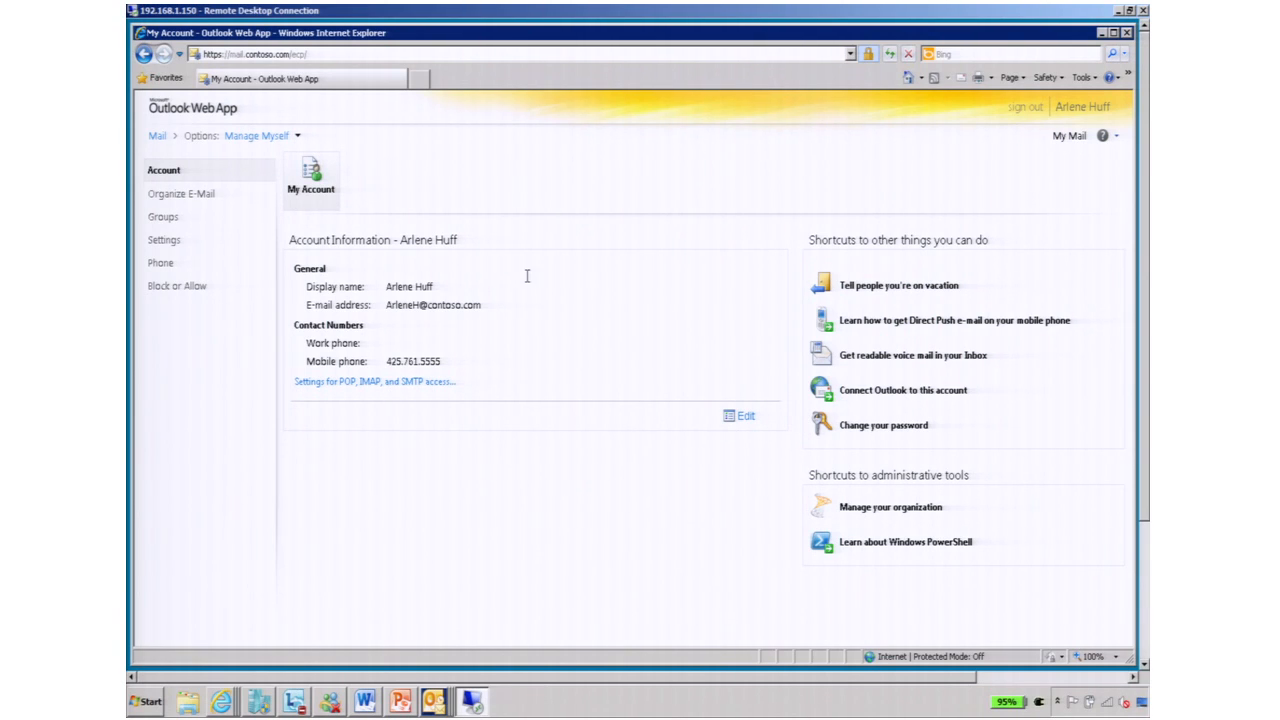
mouse_move(605, 322)
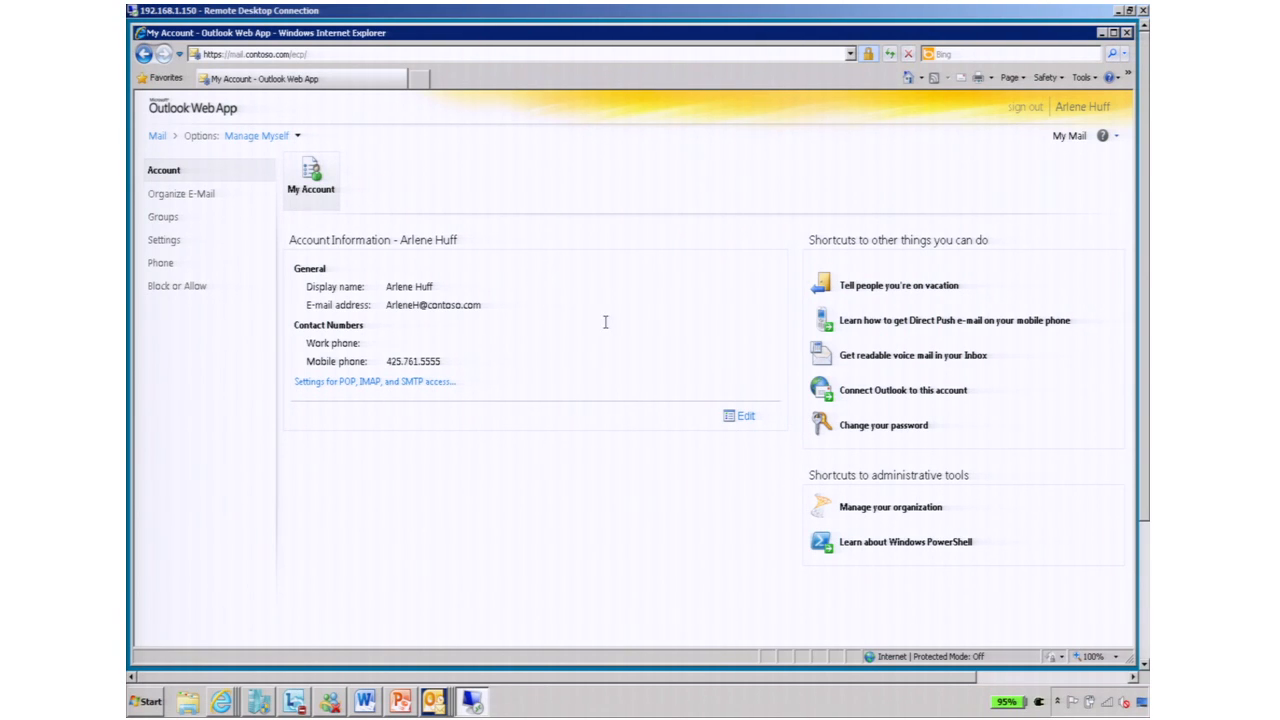
mouse_move(607, 328)
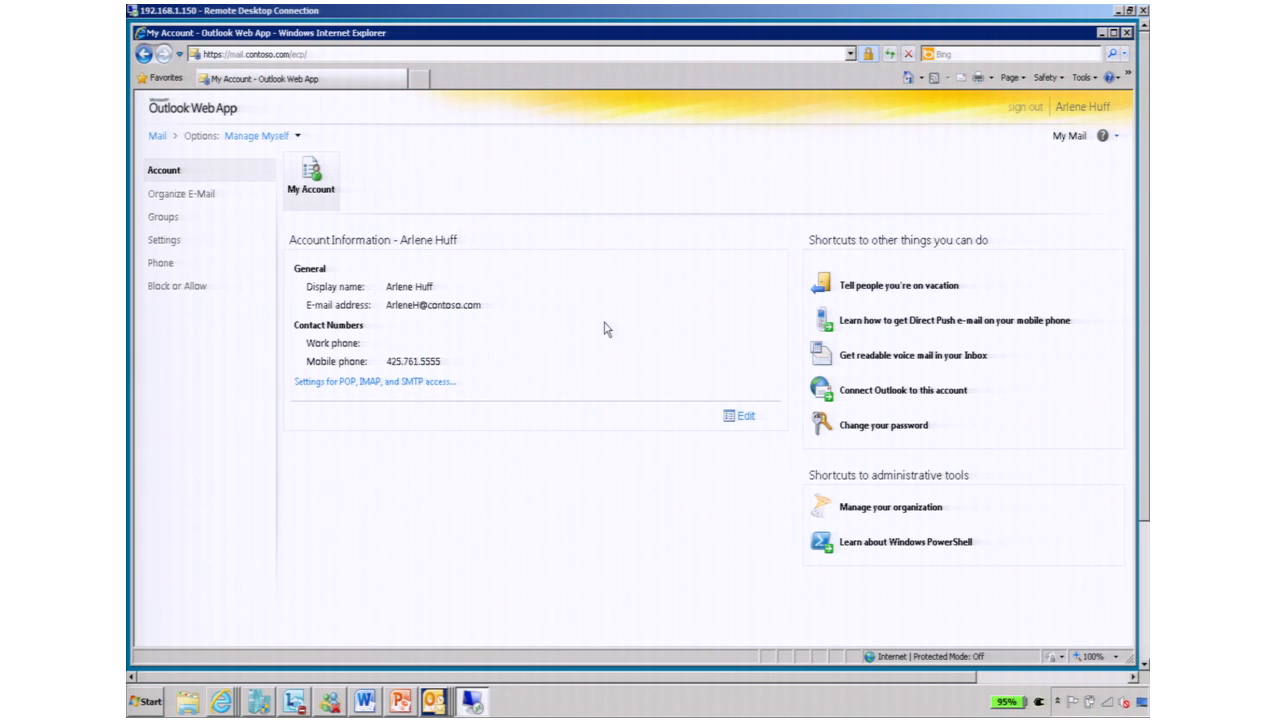
mouse_move(613, 330)
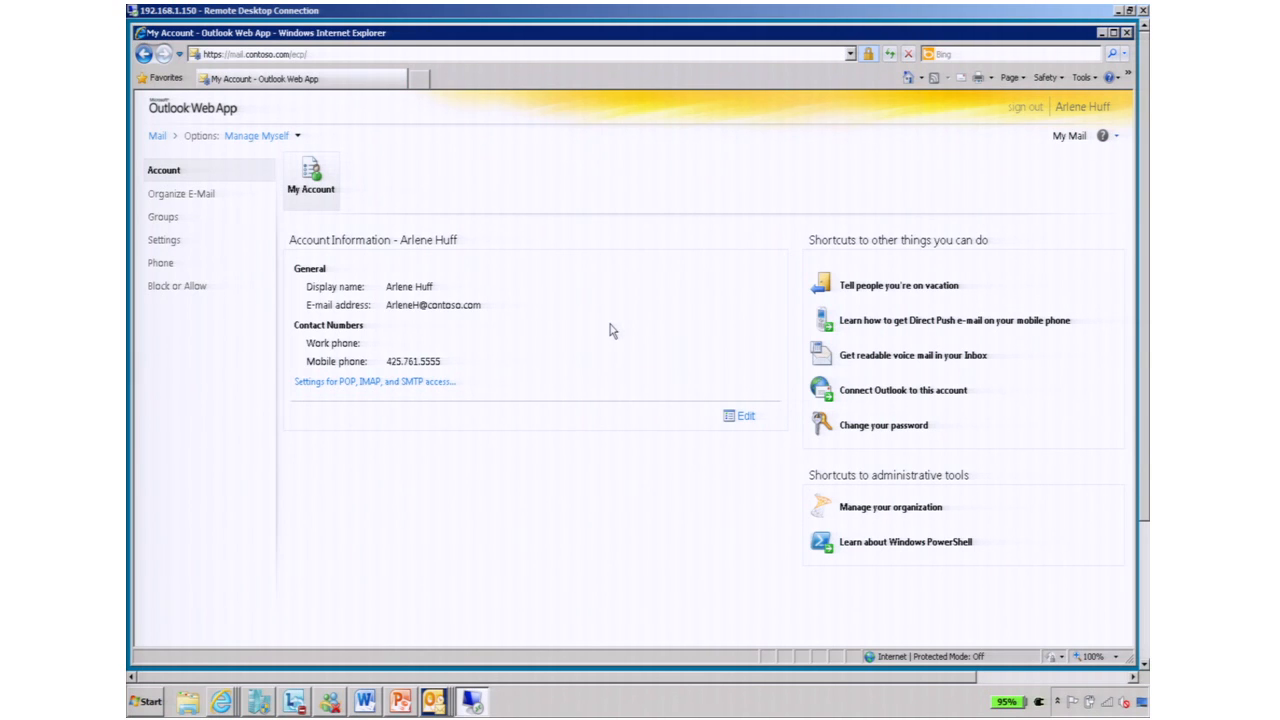
mouse_move(362, 137)
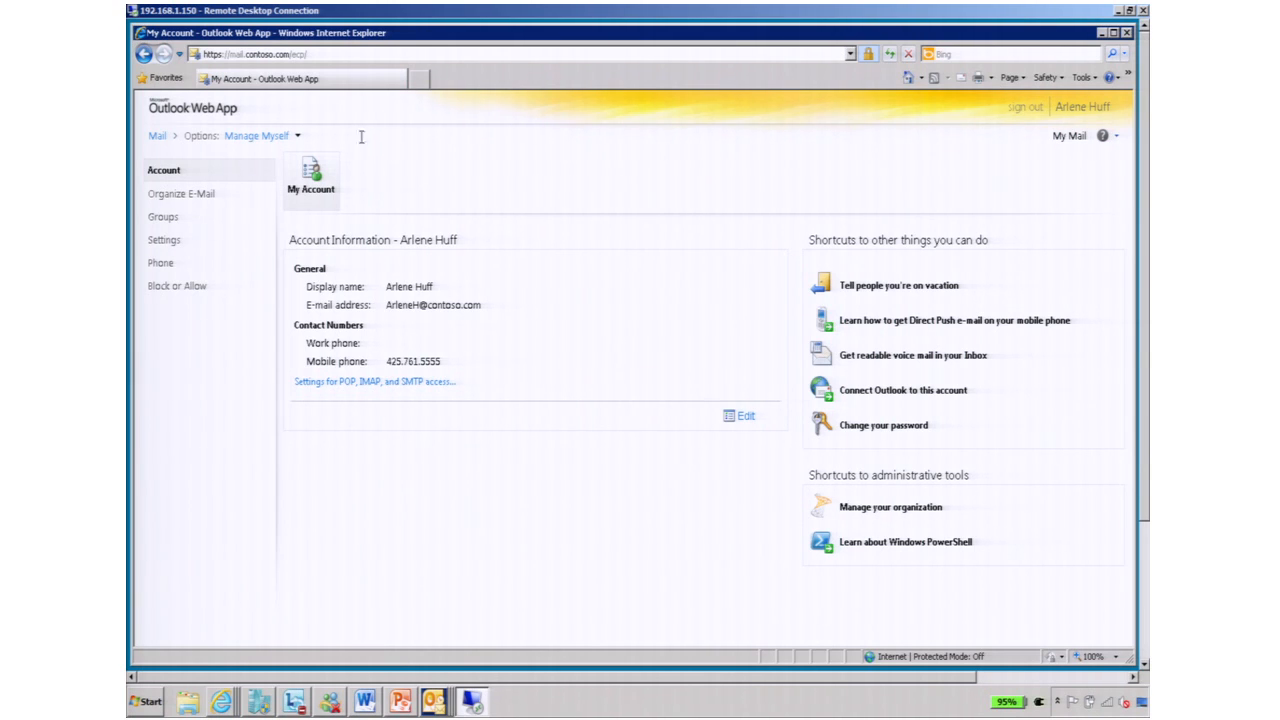
Switch the control panel from Manage Myself to My Organization
click(262, 135)
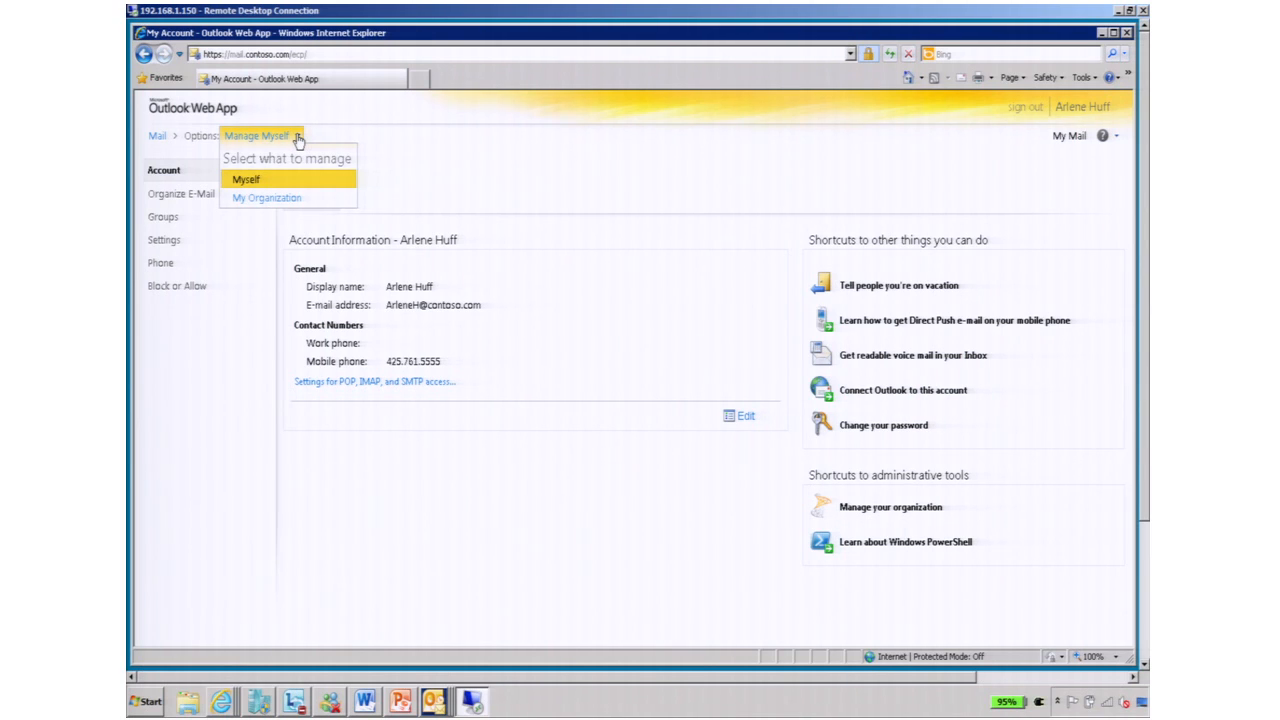
mouse_move(267, 197)
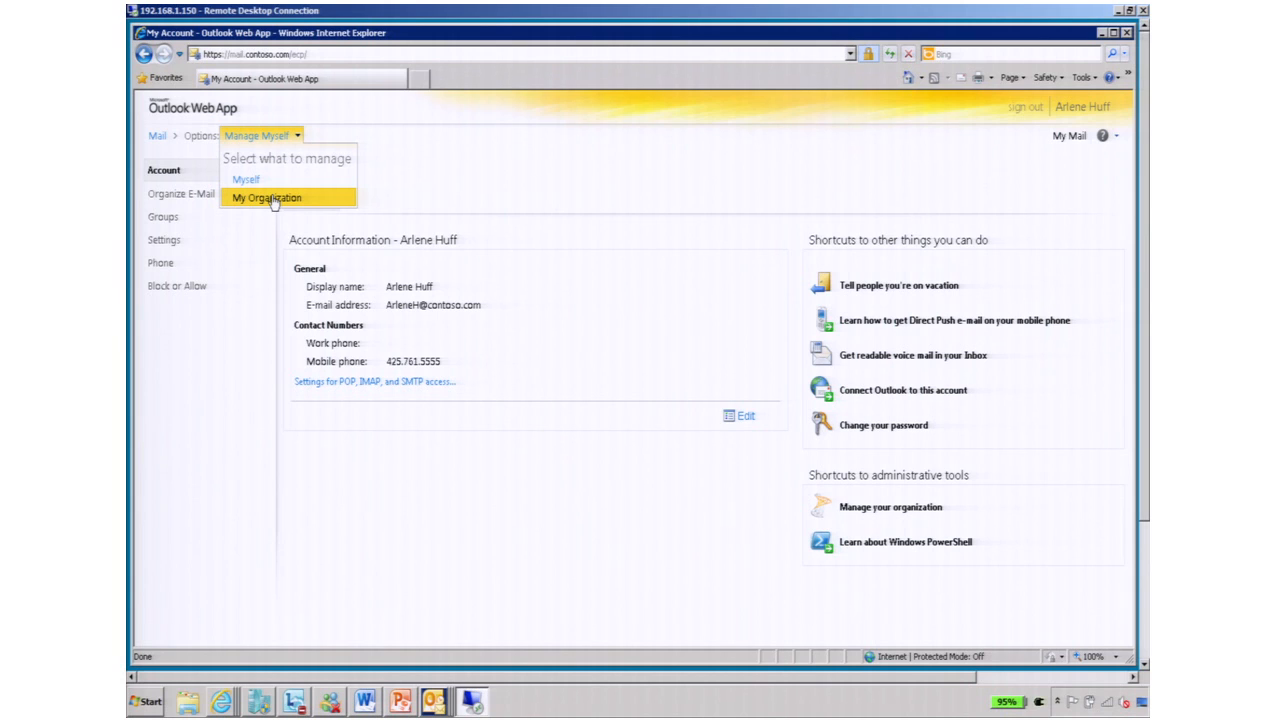
click(265, 197)
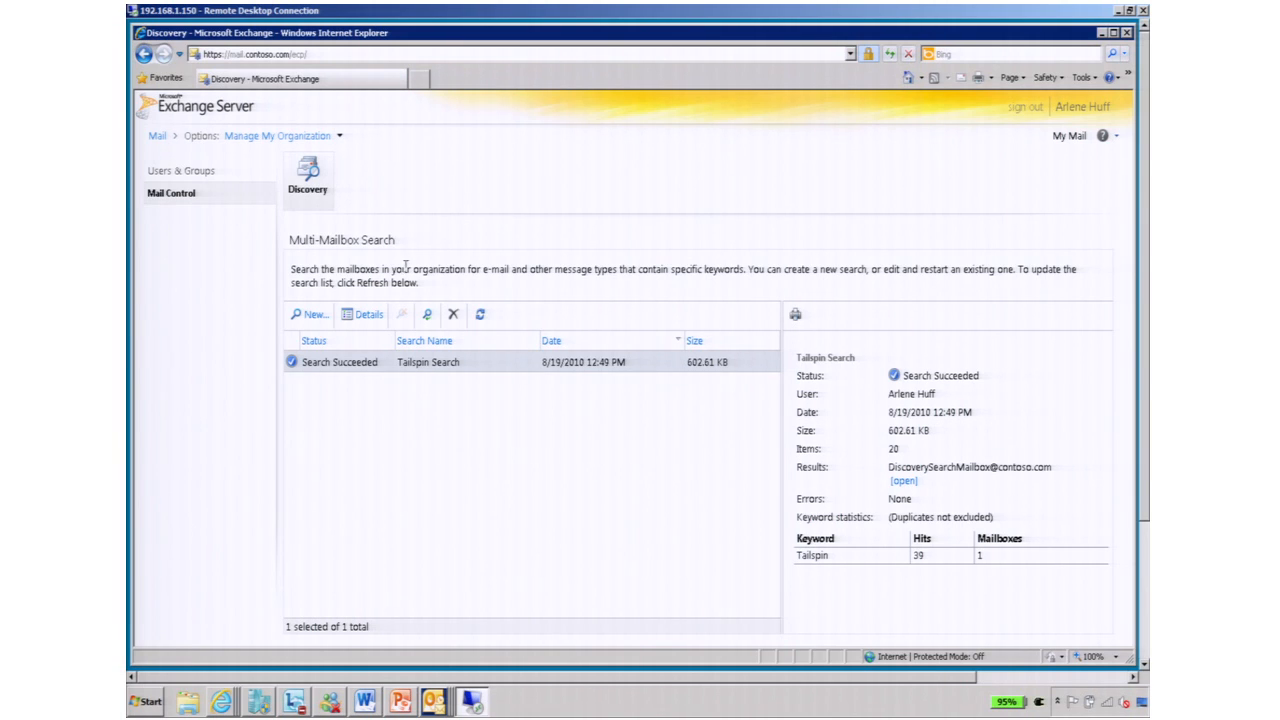
mouse_move(437, 250)
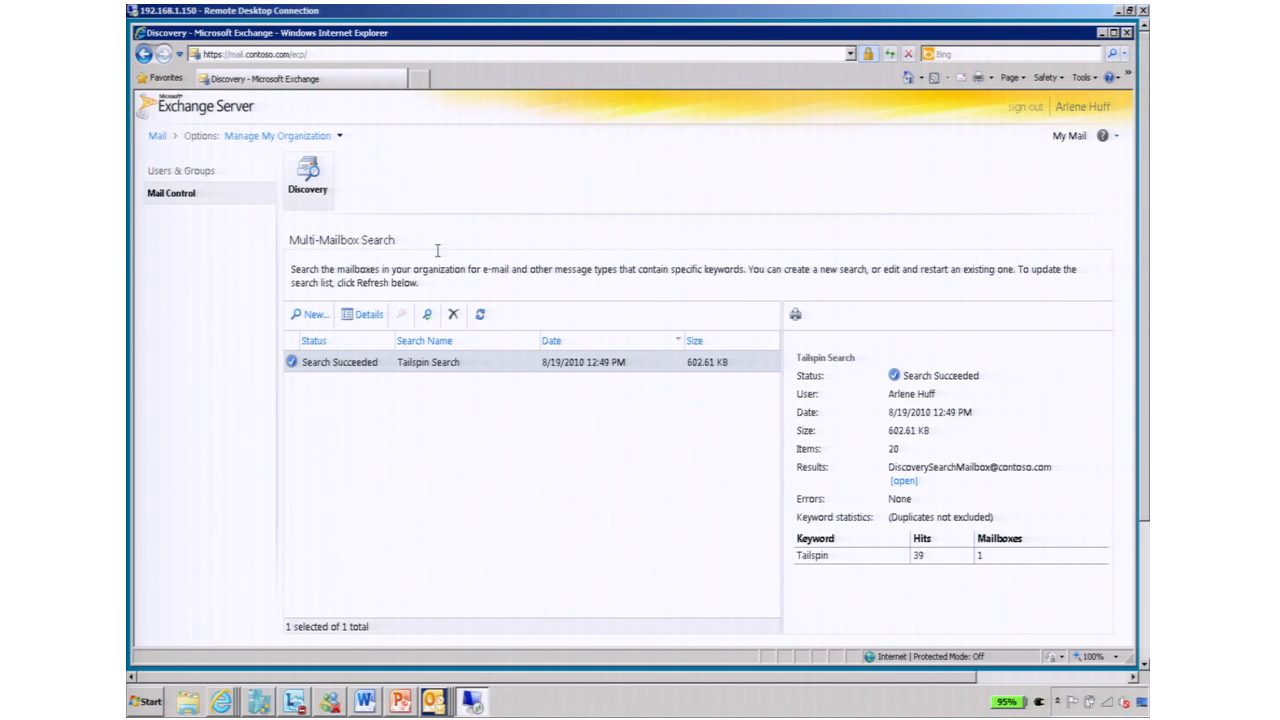
mouse_move(465, 243)
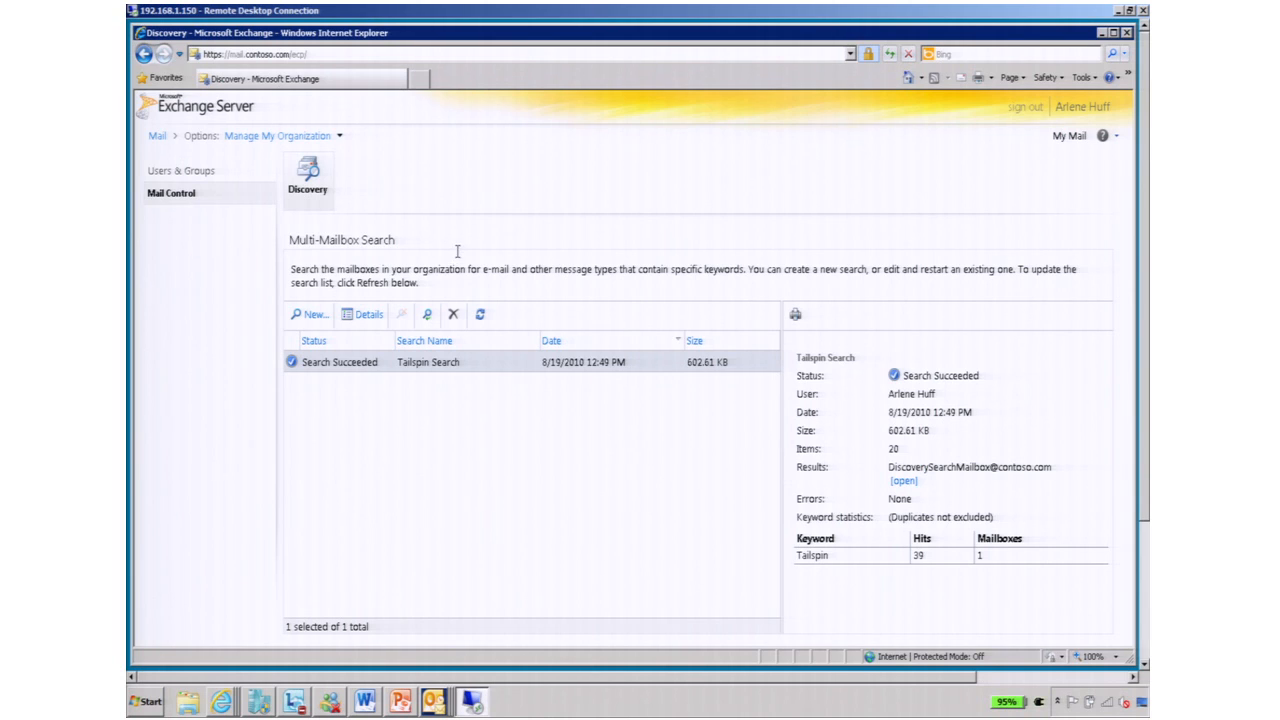
mouse_move(477, 412)
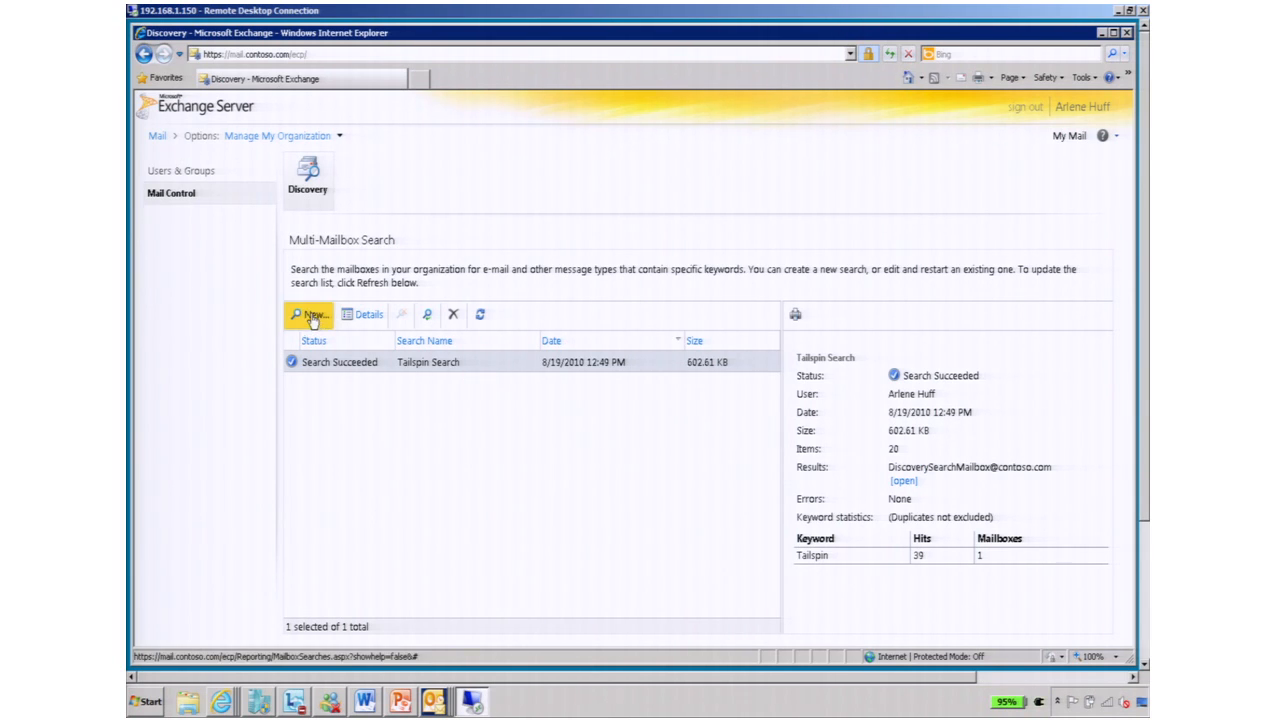
Save a 'Tailspin Search 2' search for Tailspin across Todd Meadows's and Erik Ryan's mailboxes
click(311, 314)
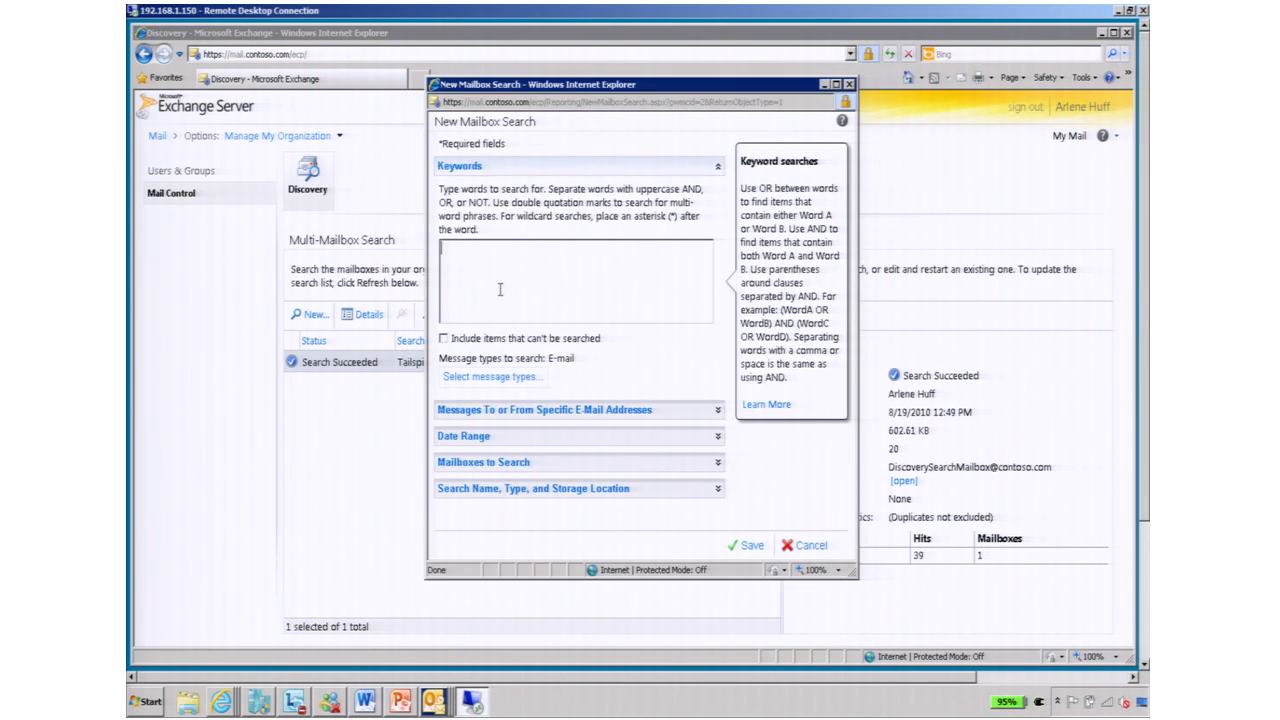
text(Tailspin)
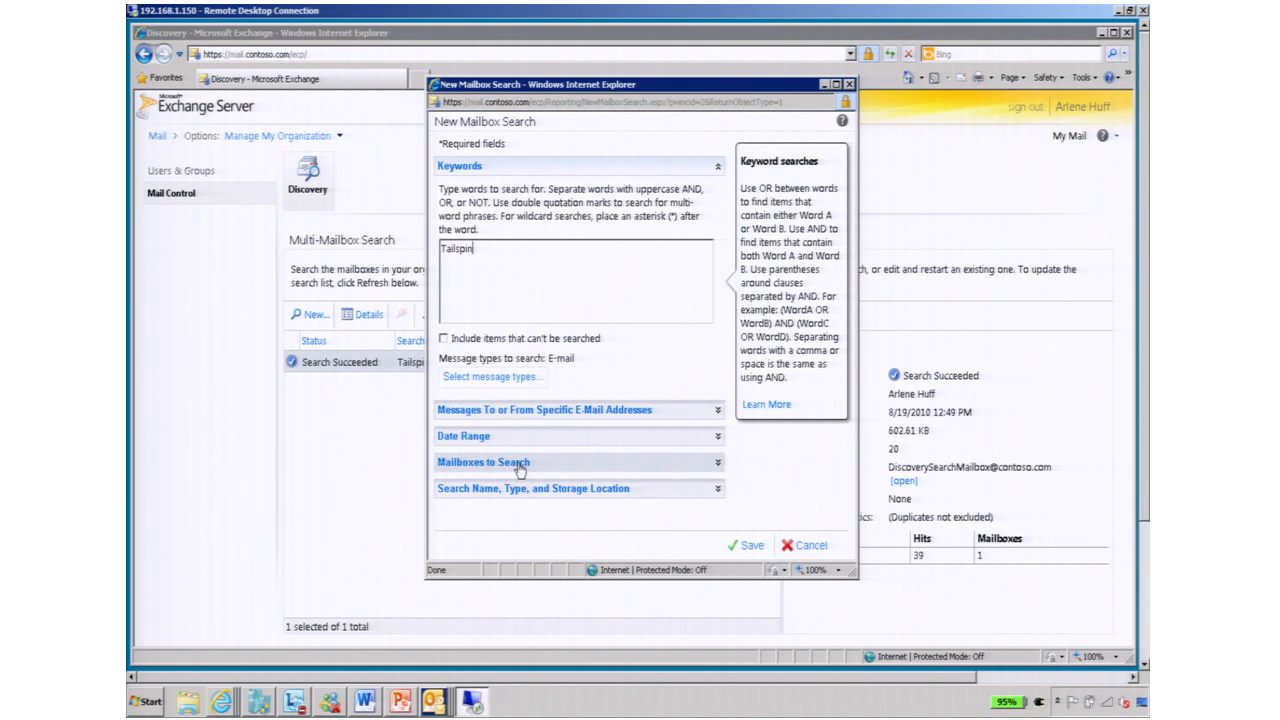
click(483, 462)
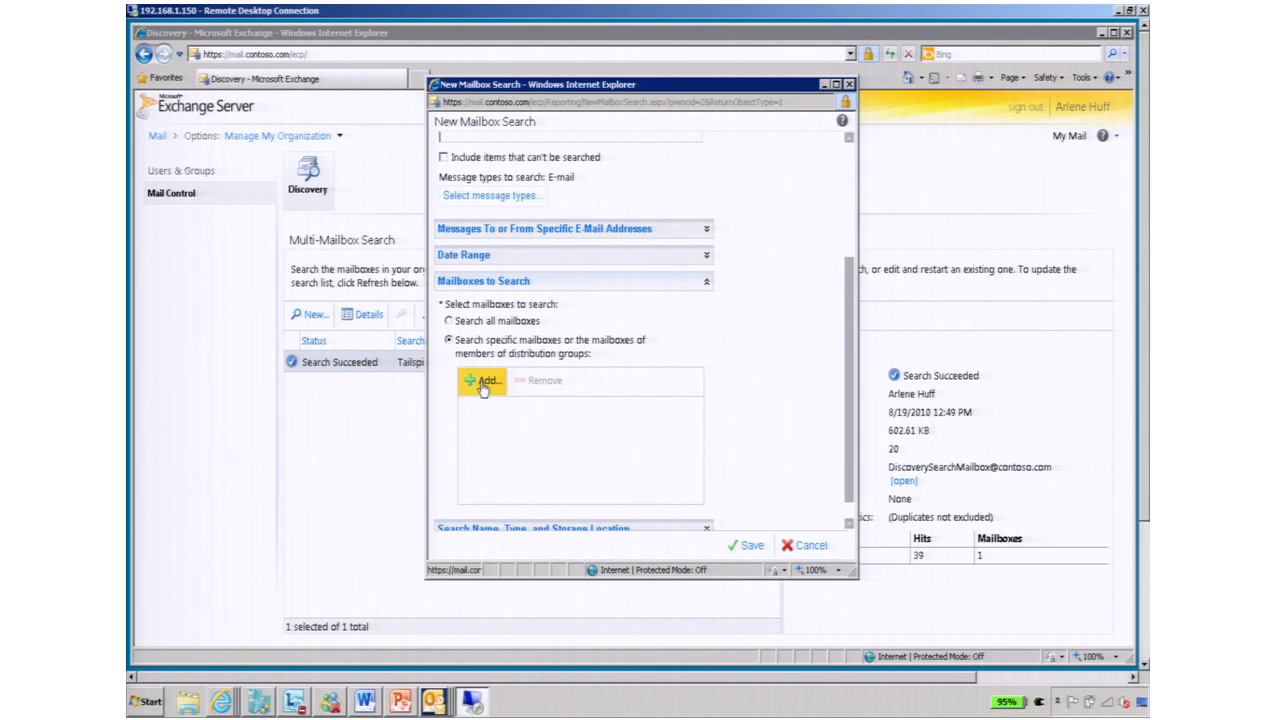
click(483, 381)
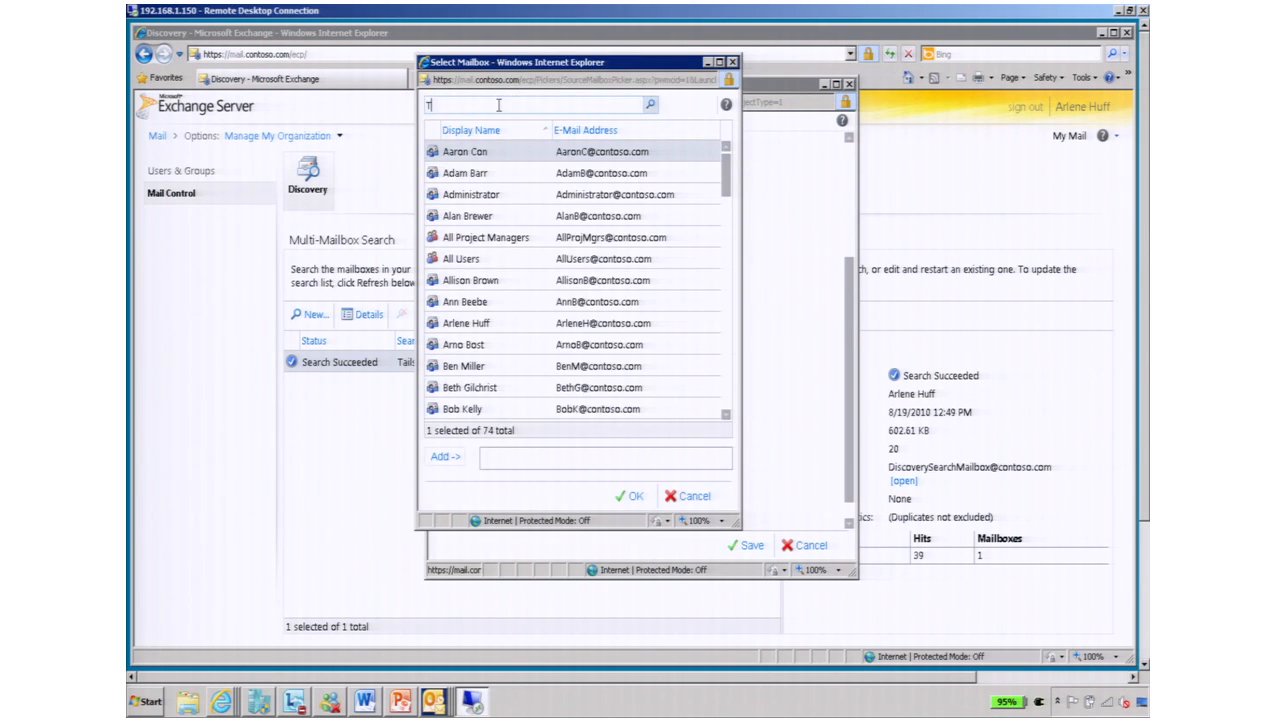
text(oddm)
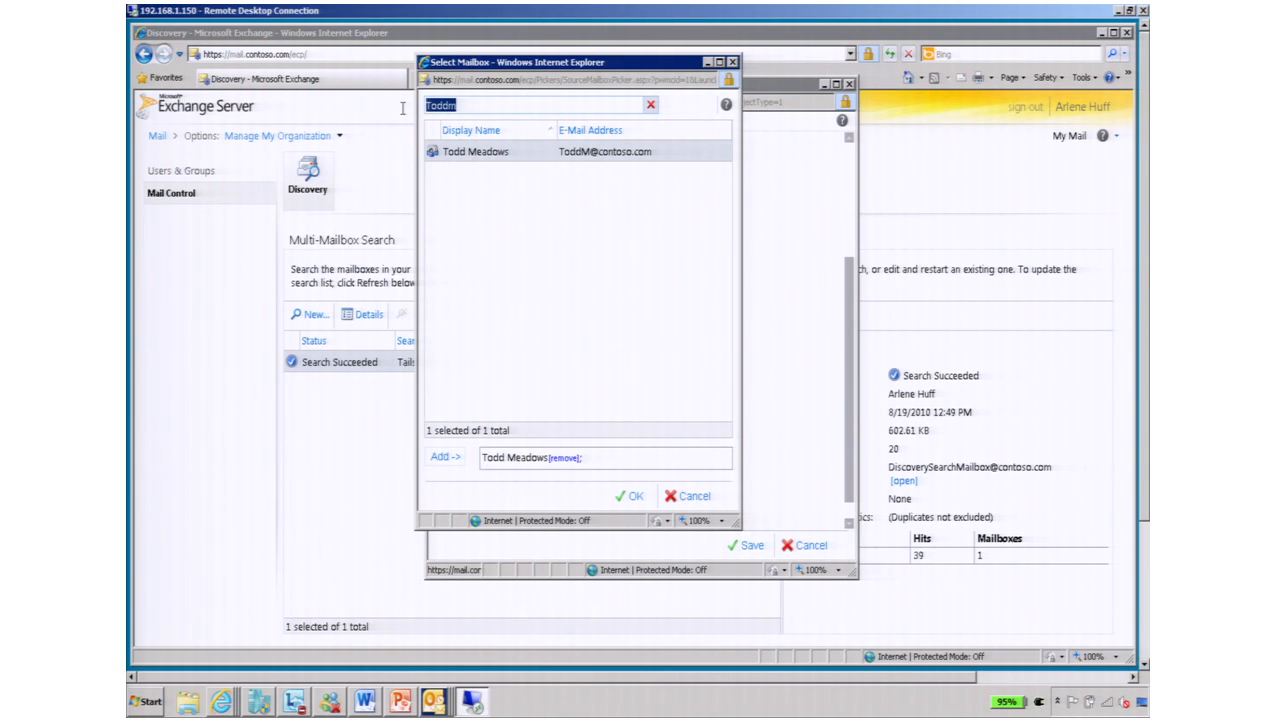
text(erik)
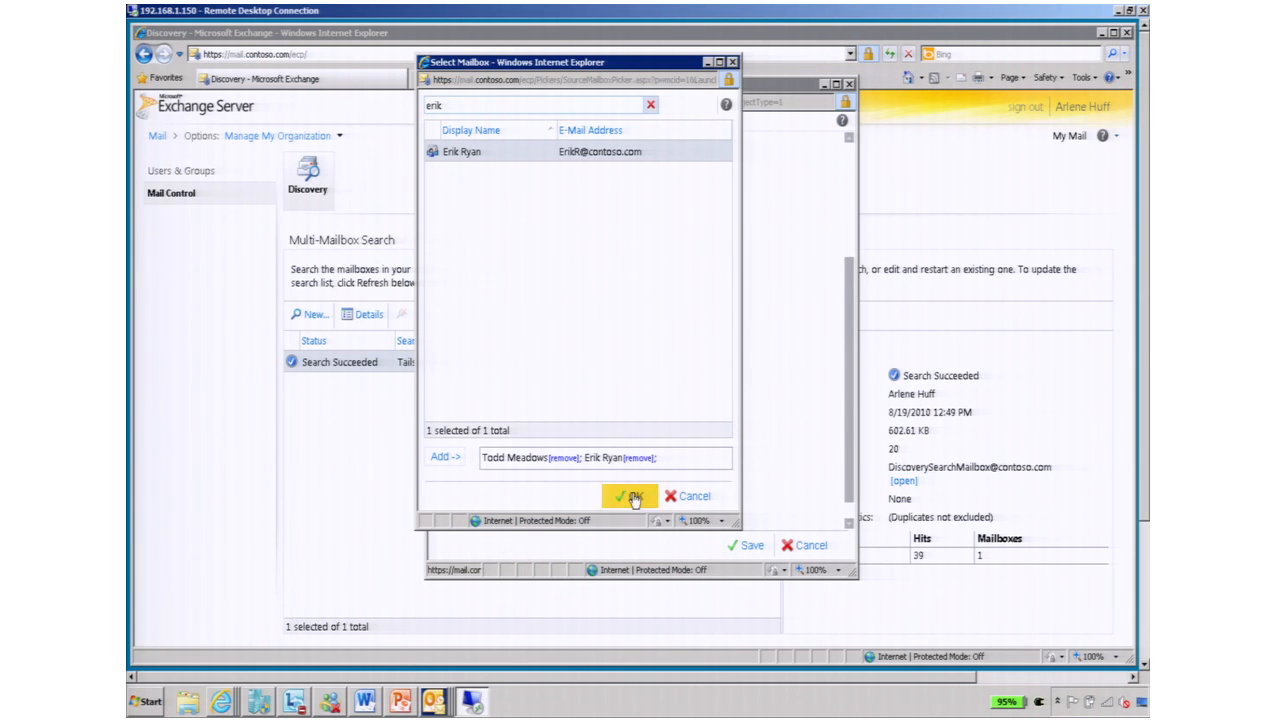
click(623, 496)
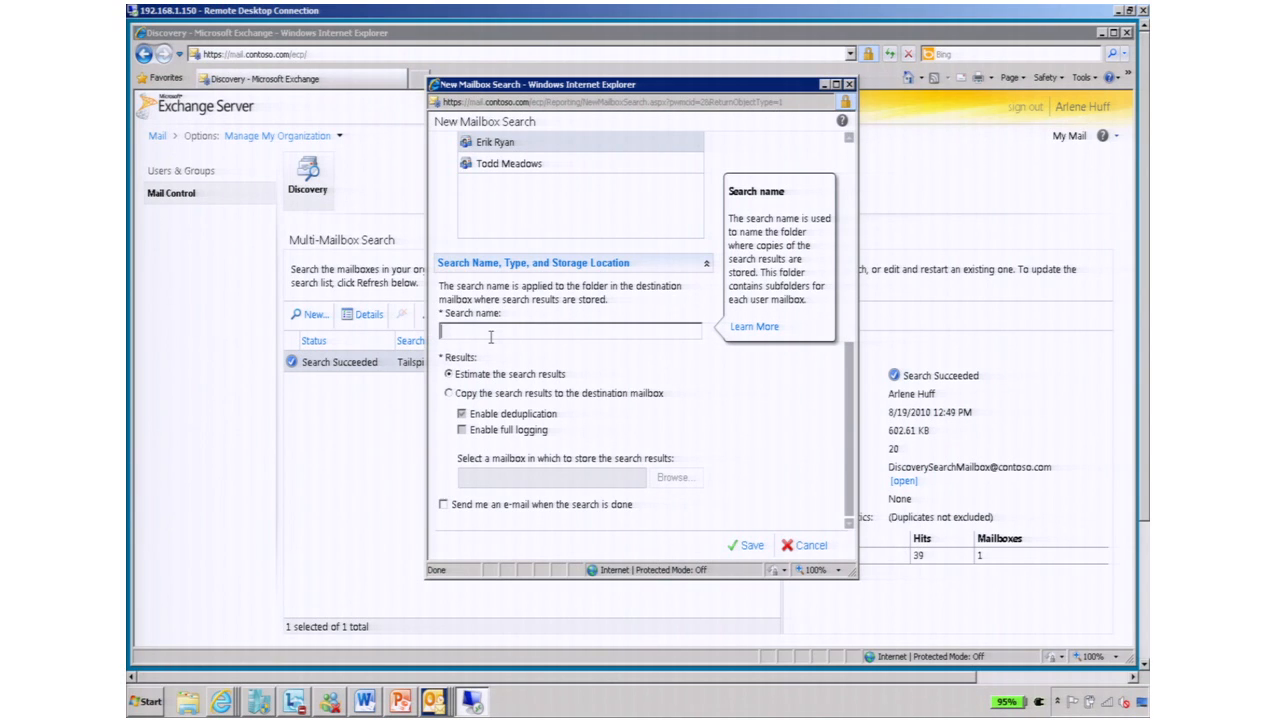
text(Tailspin Search 2)
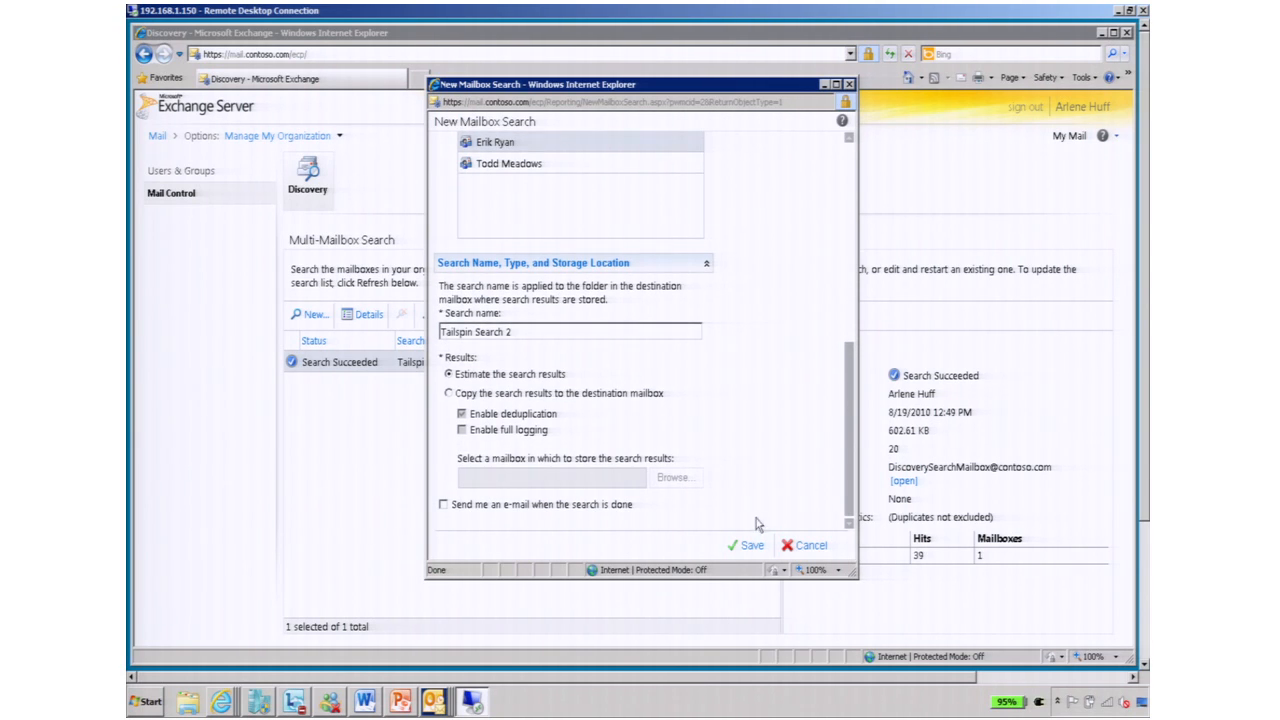
click(751, 544)
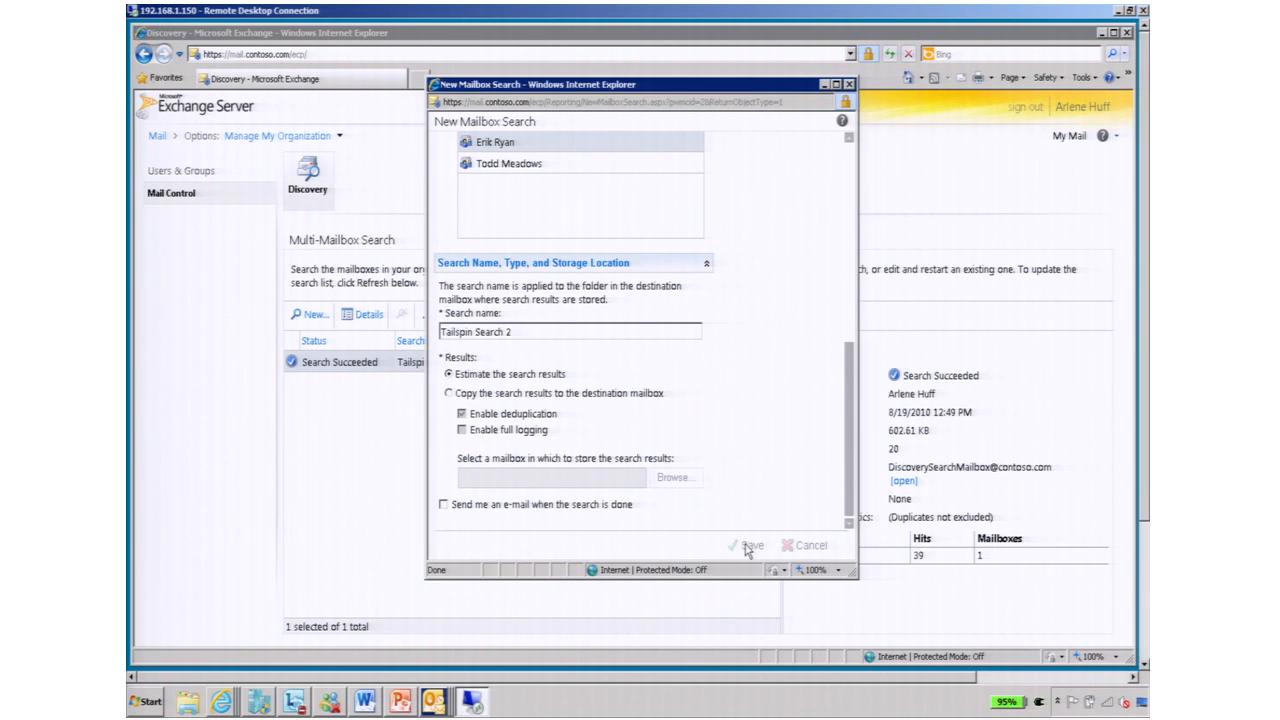
Select the completed Tailspin Search to show its details and open its results
click(749, 545)
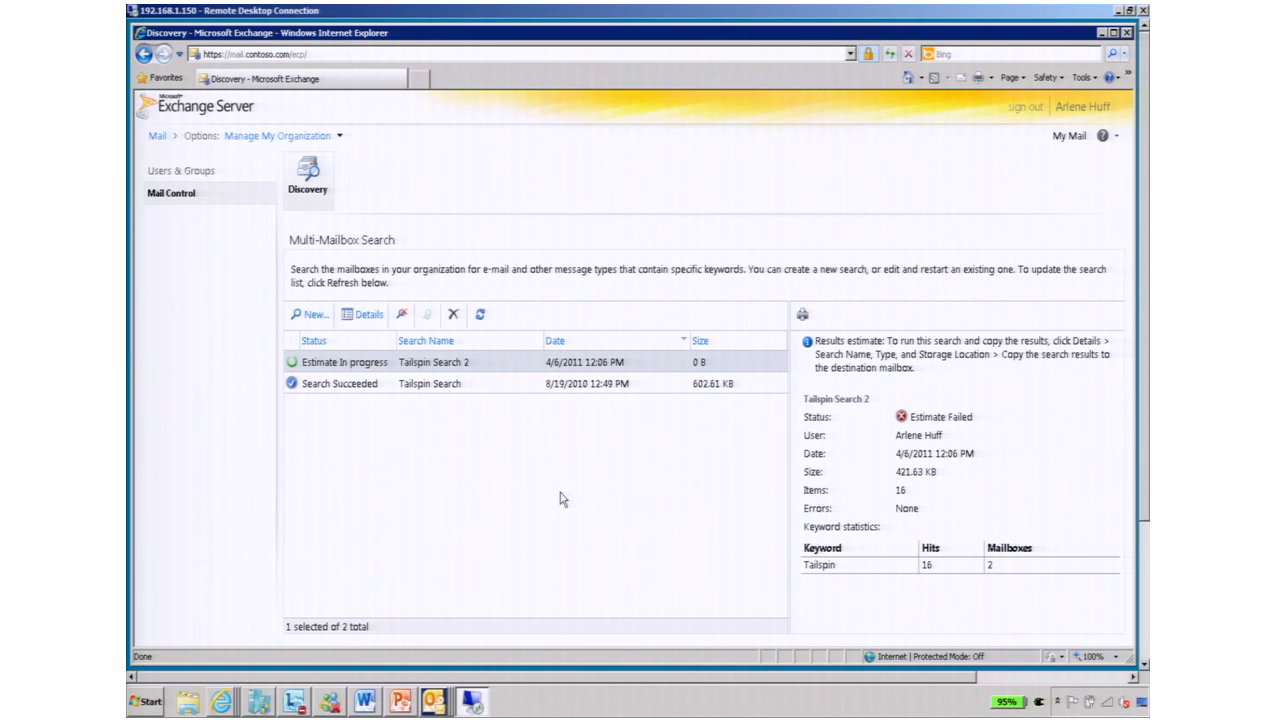
mouse_move(473, 407)
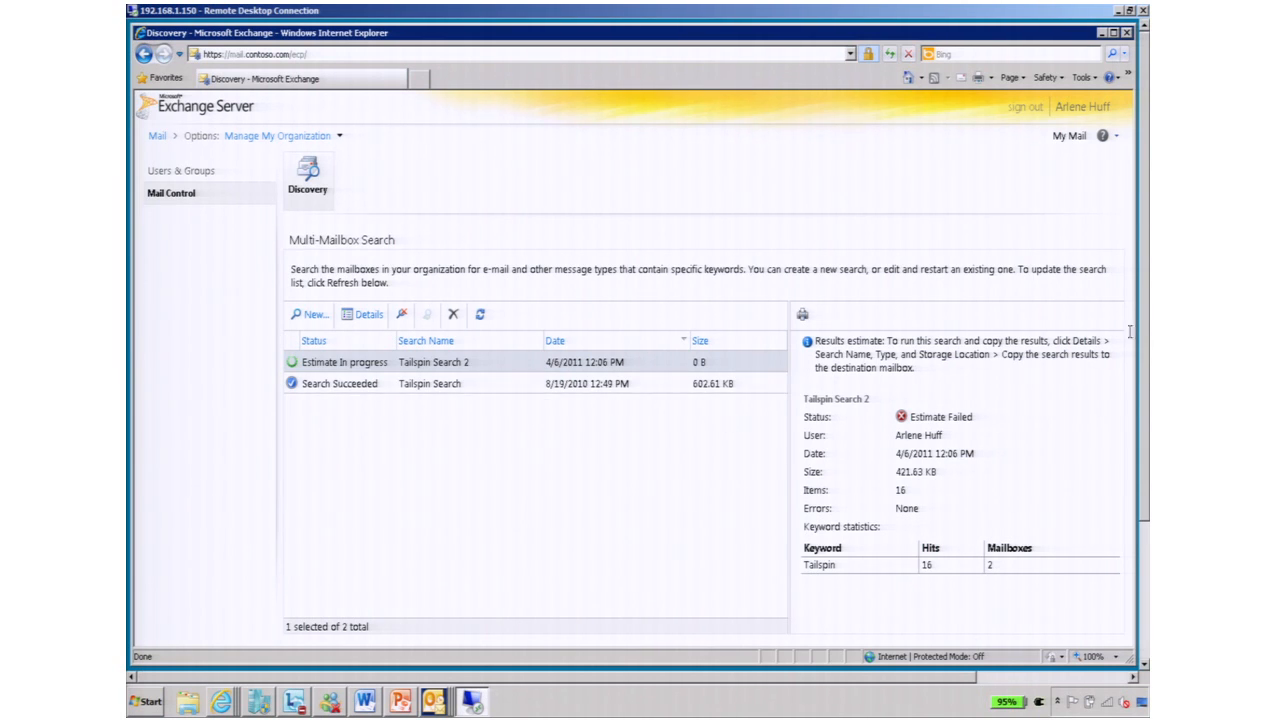
click(430, 383)
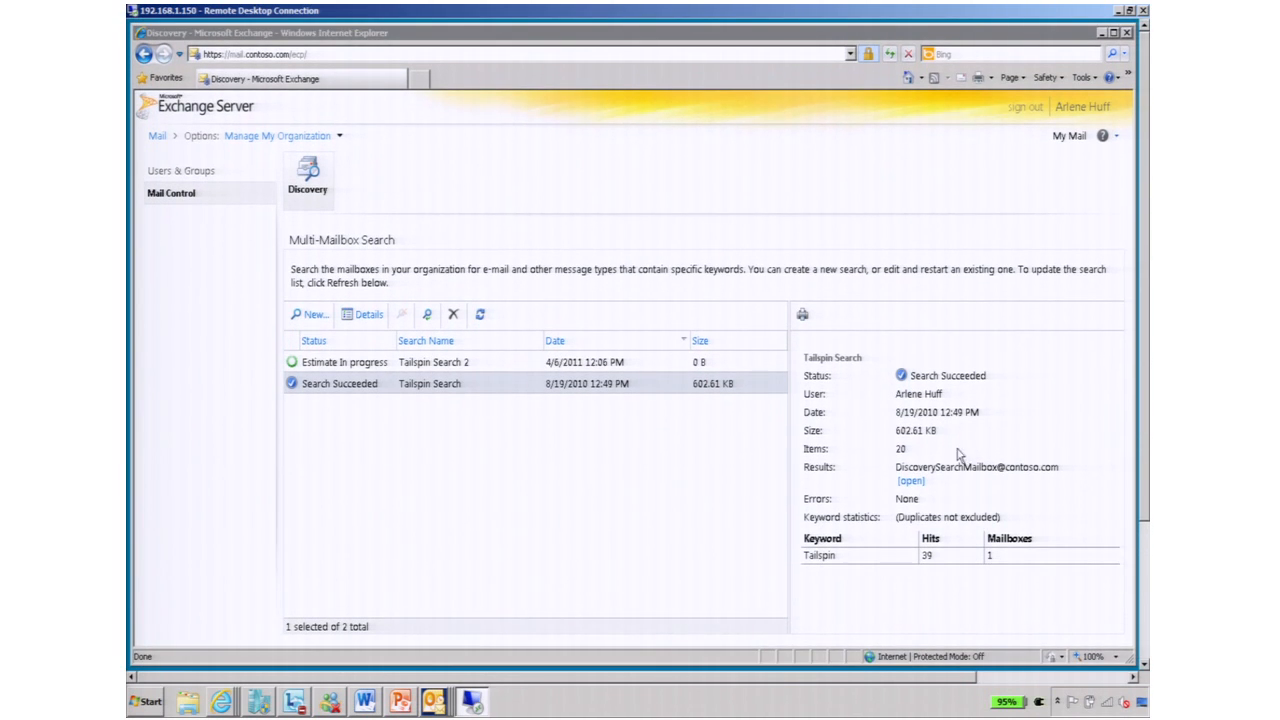
mouse_move(930, 490)
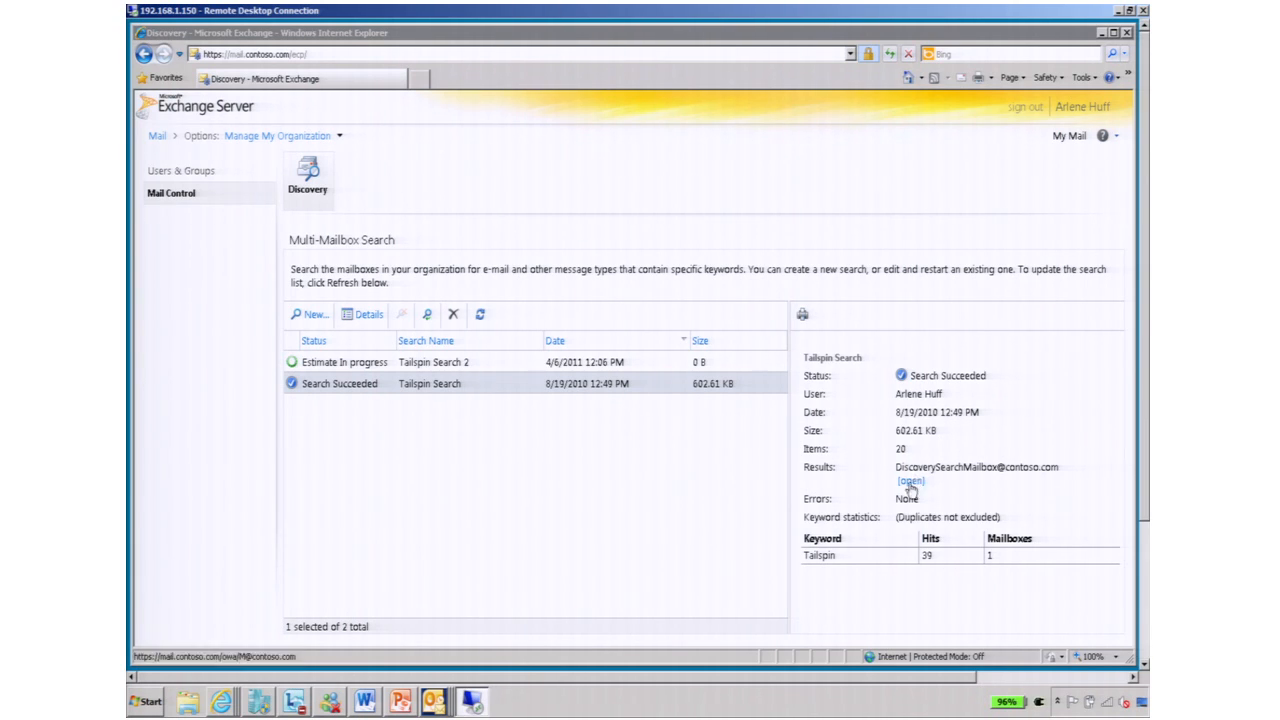
click(908, 481)
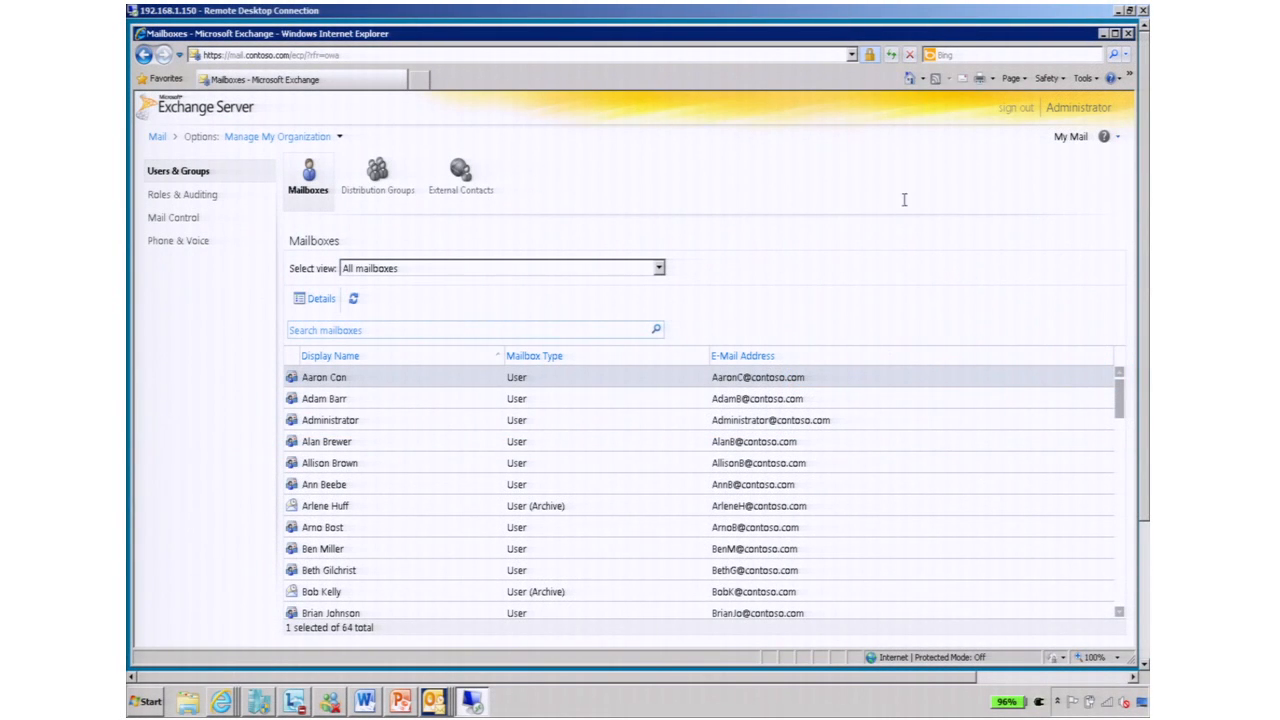
mouse_move(523, 200)
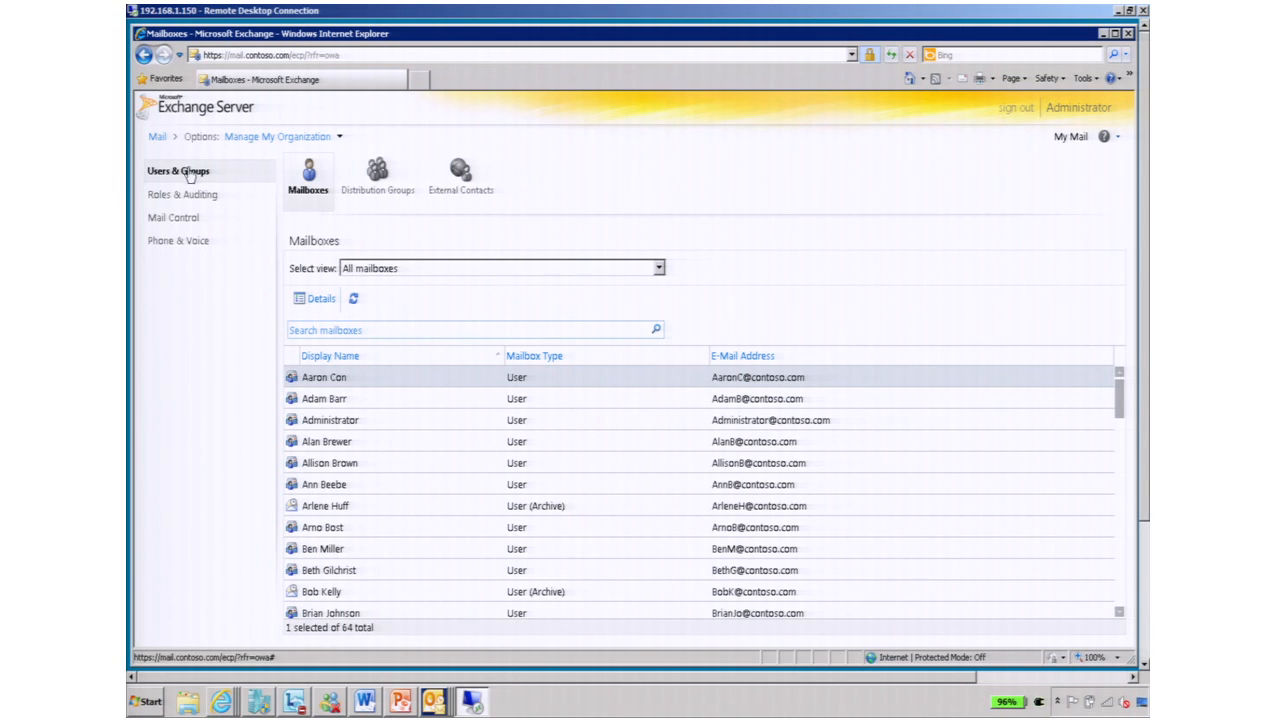
mouse_move(463, 263)
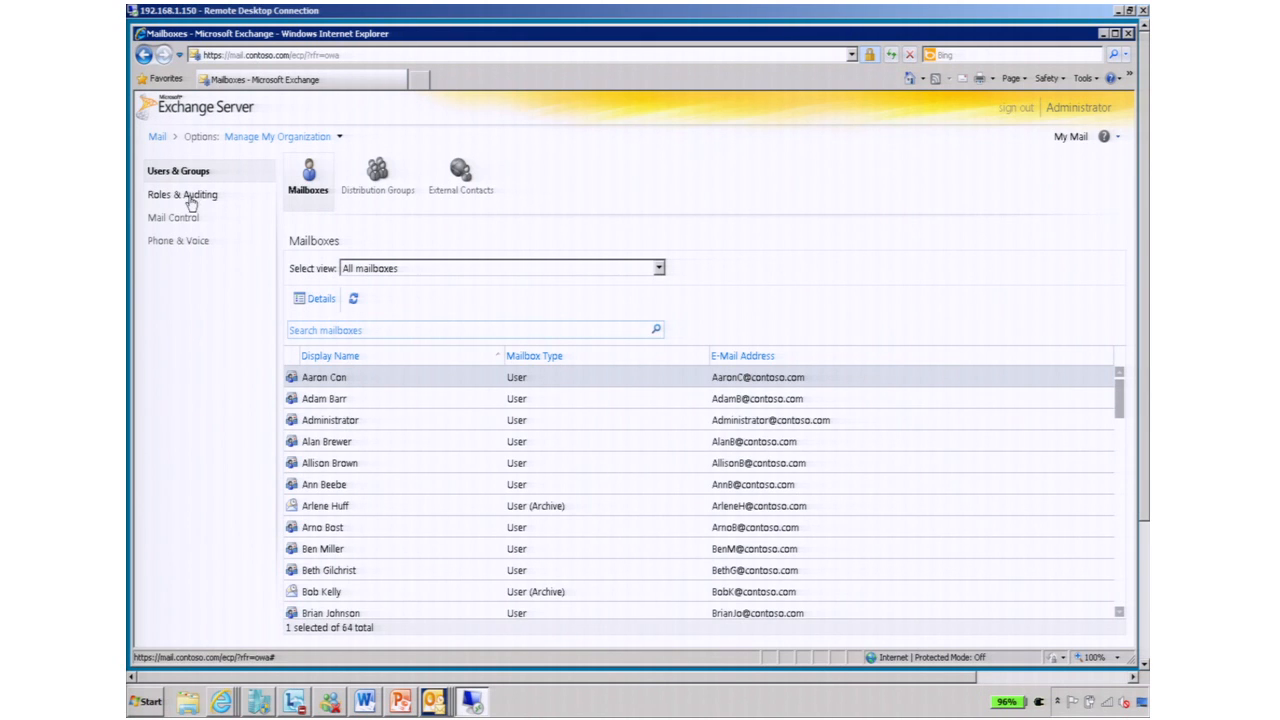
Browse Mail Control and Phone & Voice settings, then show the Roles & Auditing policies
click(173, 217)
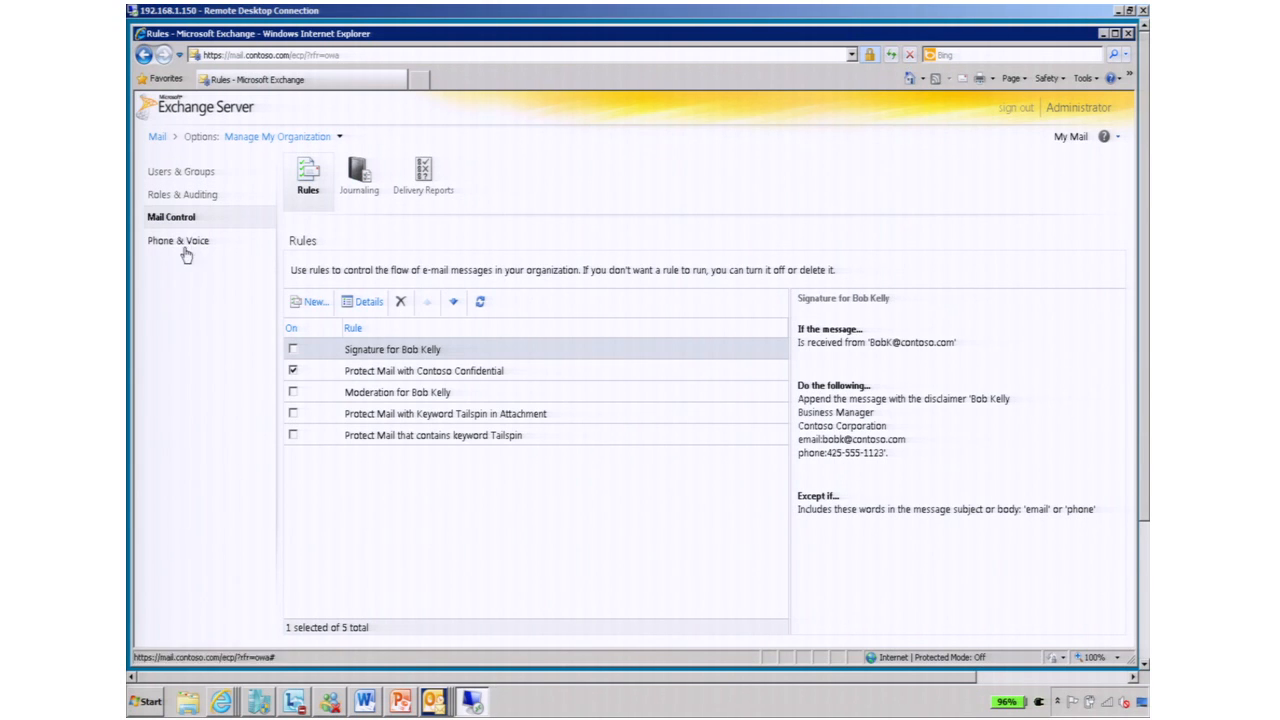
click(178, 240)
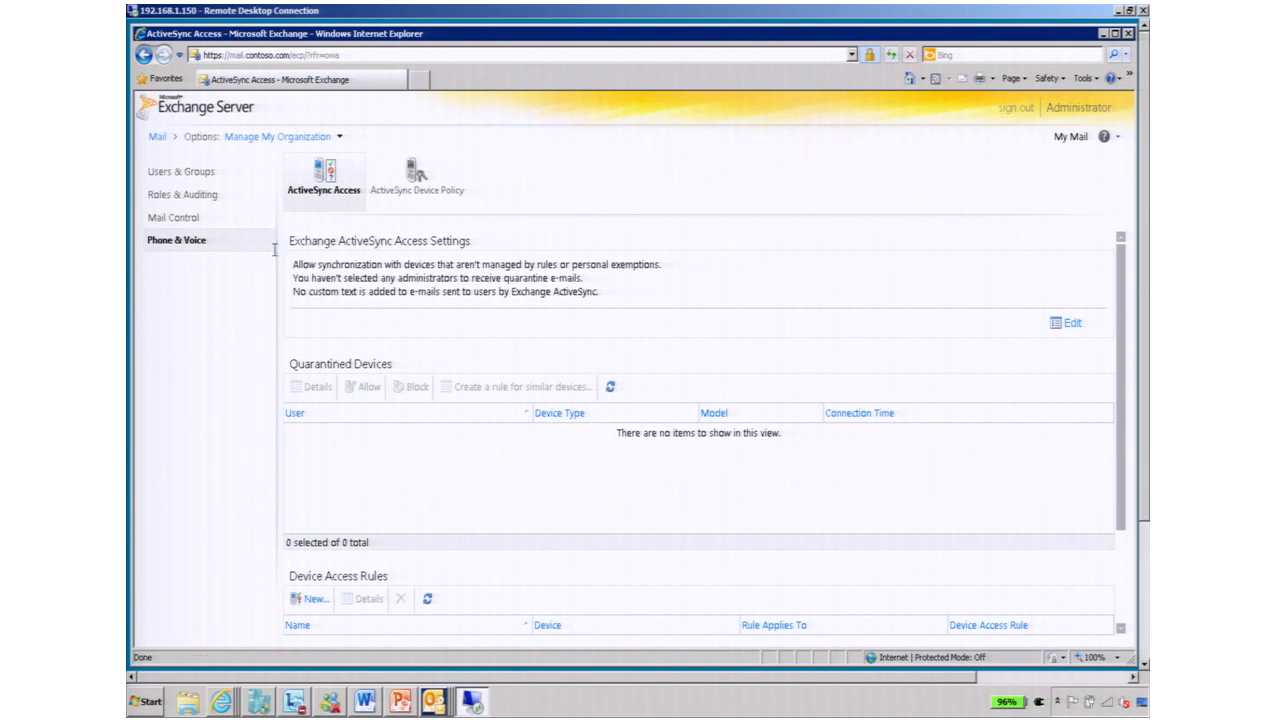
click(182, 194)
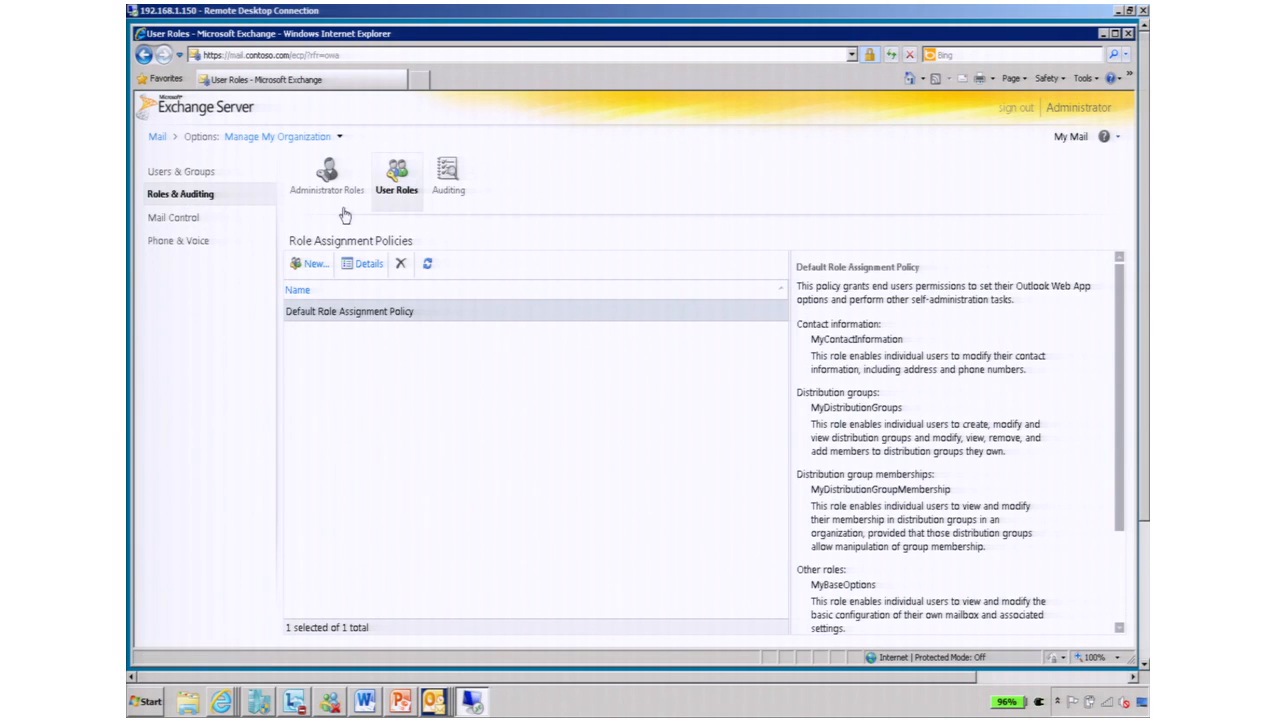
click(325, 175)
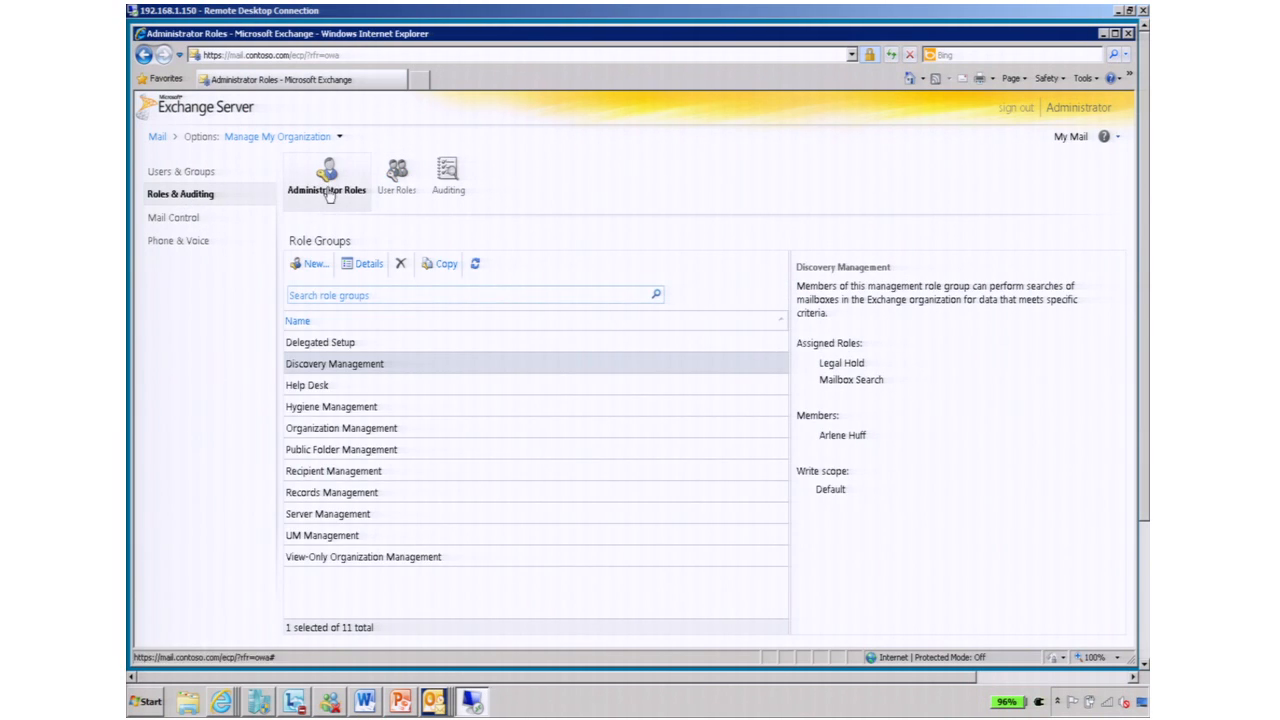
mouse_move(340, 400)
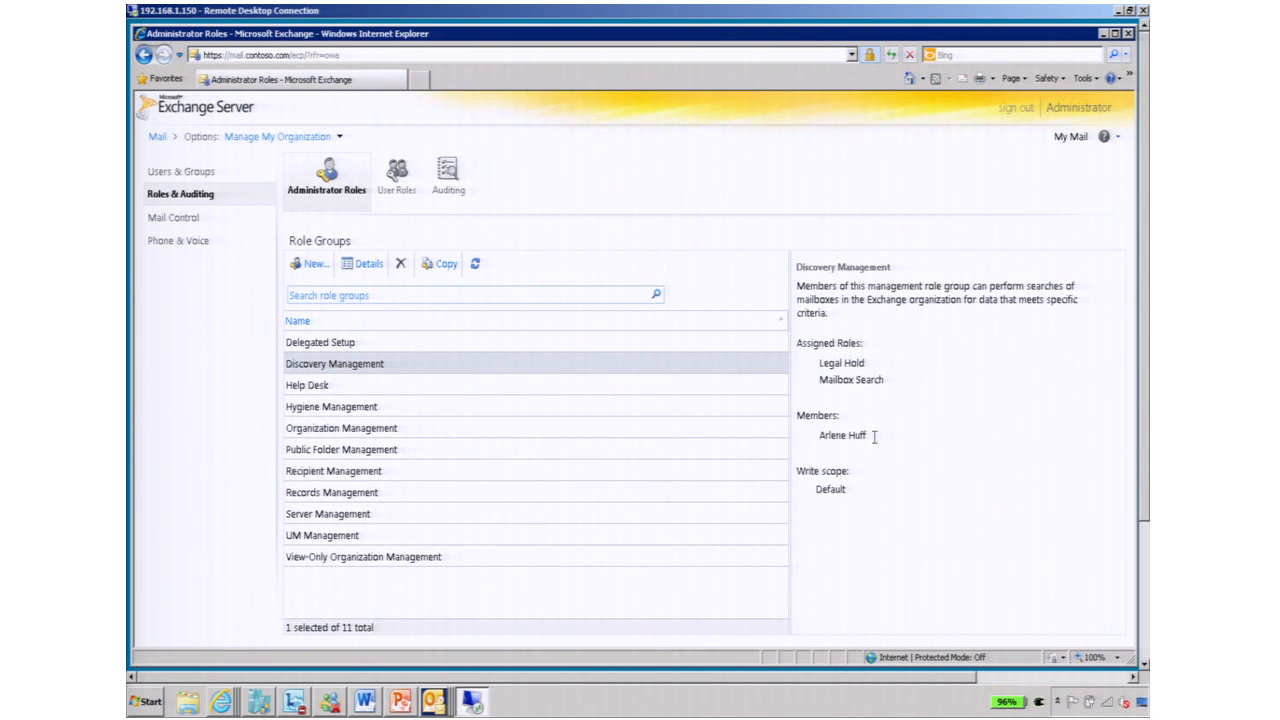
click(838, 435)
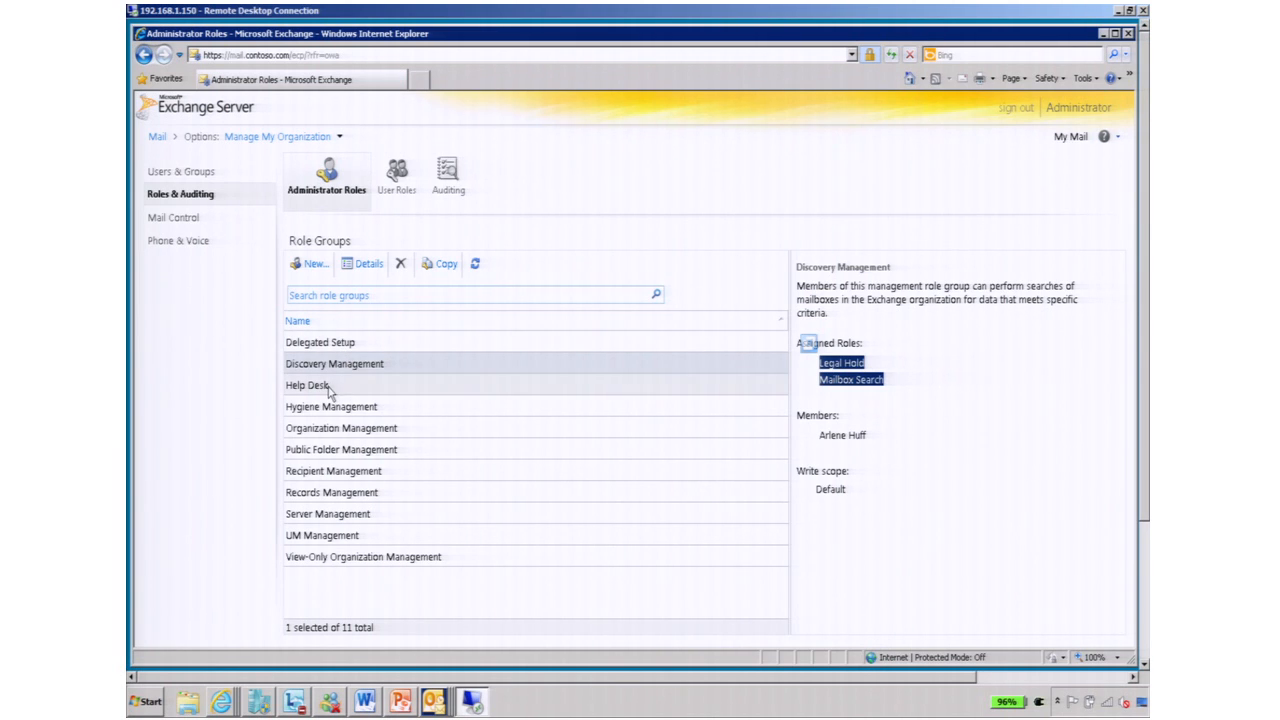
click(307, 385)
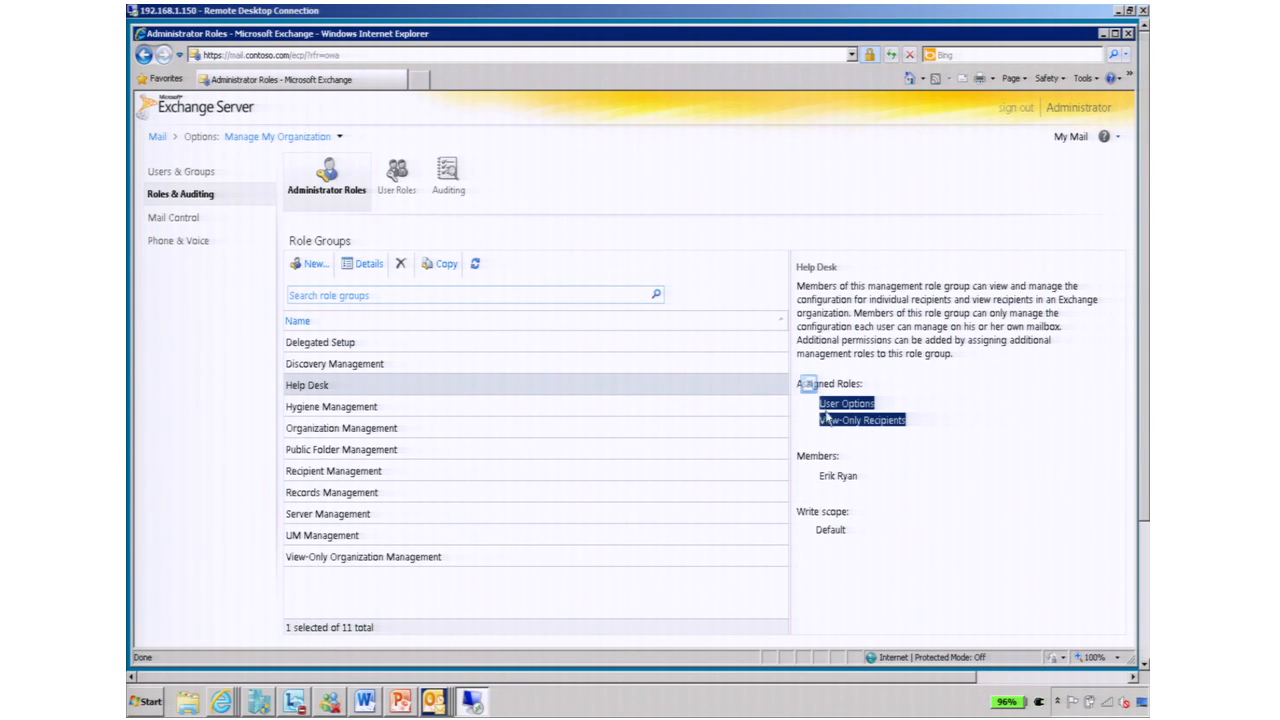
mouse_move(879, 521)
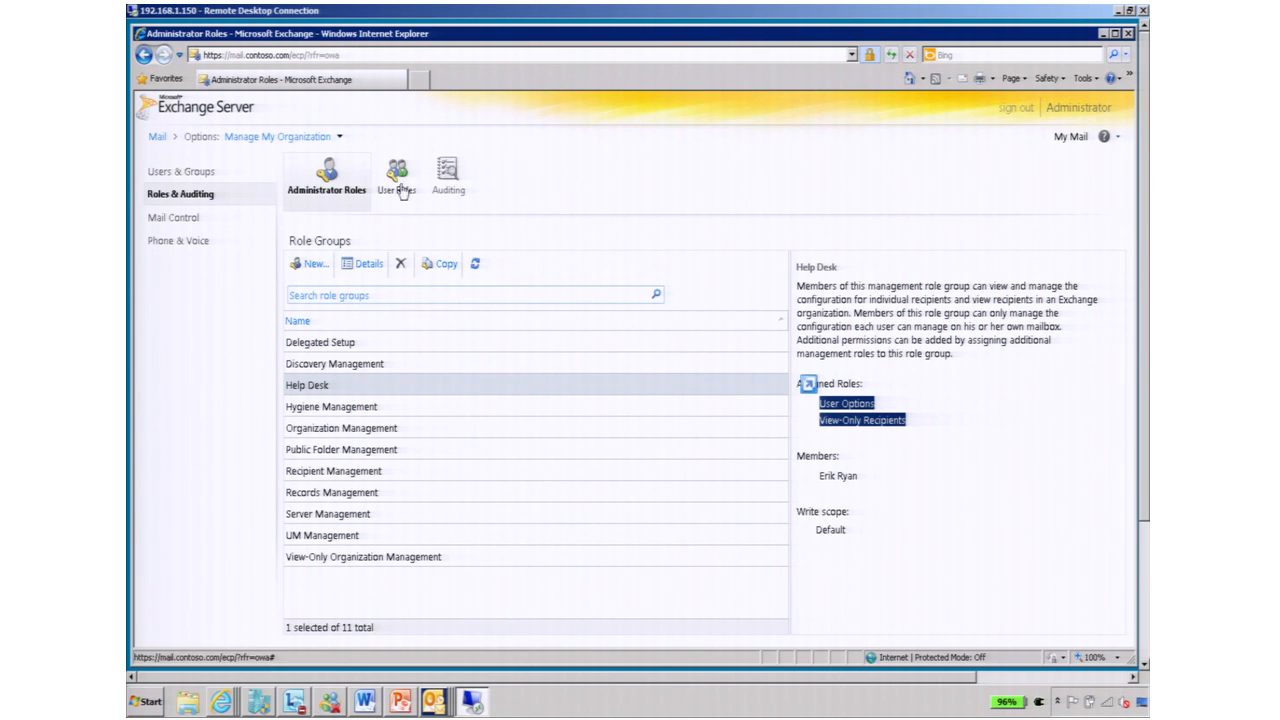
click(396, 175)
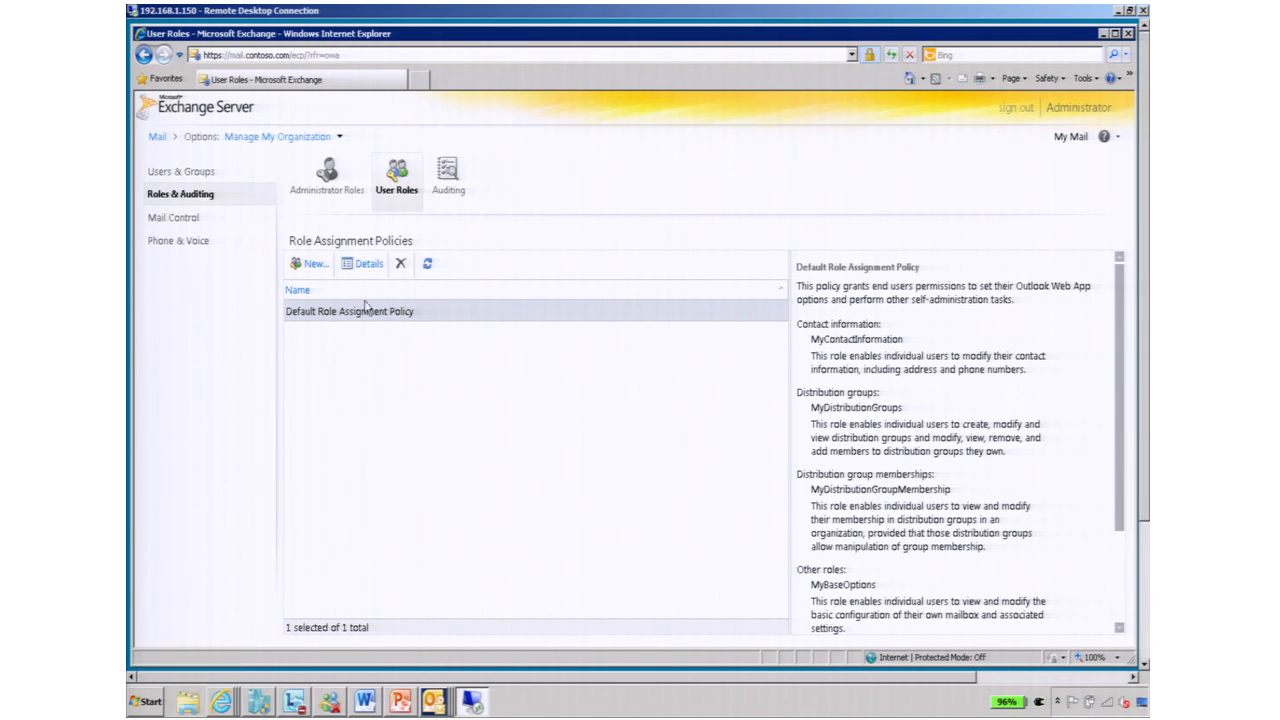
mouse_move(365, 311)
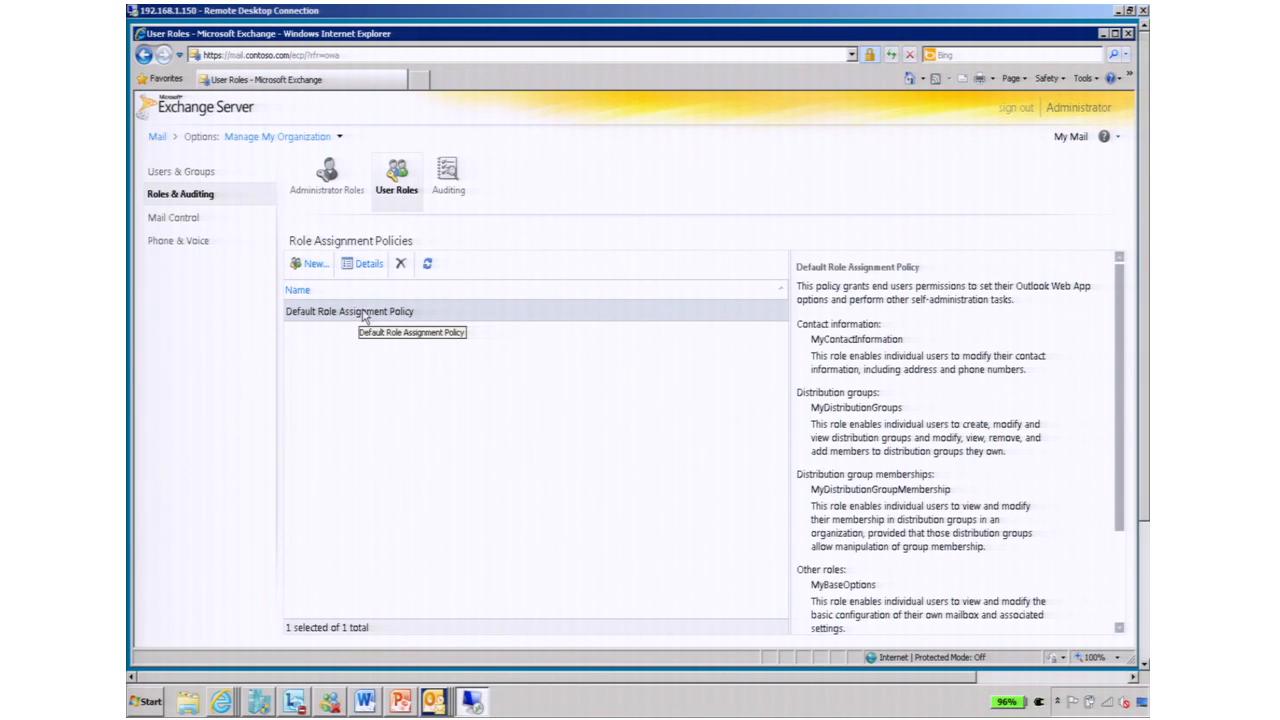
Uncheck MyDistributionGroups in the Default Role Assignment Policy, save, and accept the many-users warning
click(366, 263)
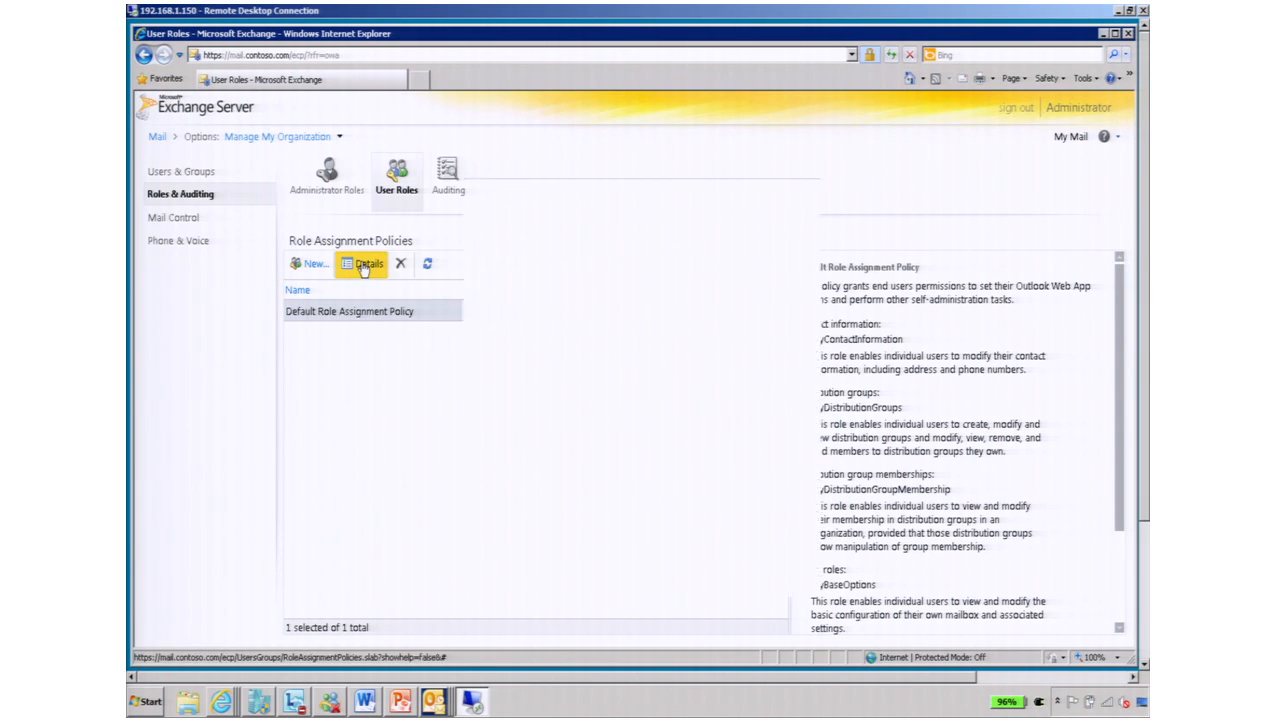
click(363, 263)
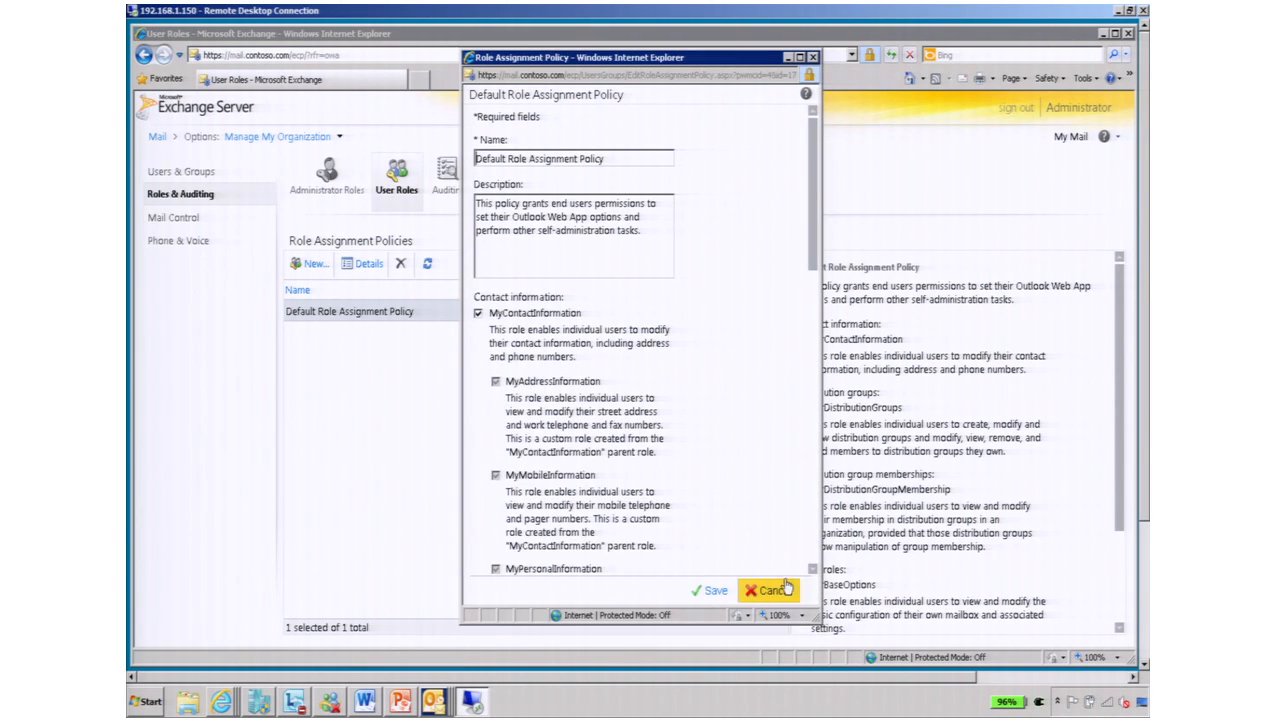
scroll(down, 3)
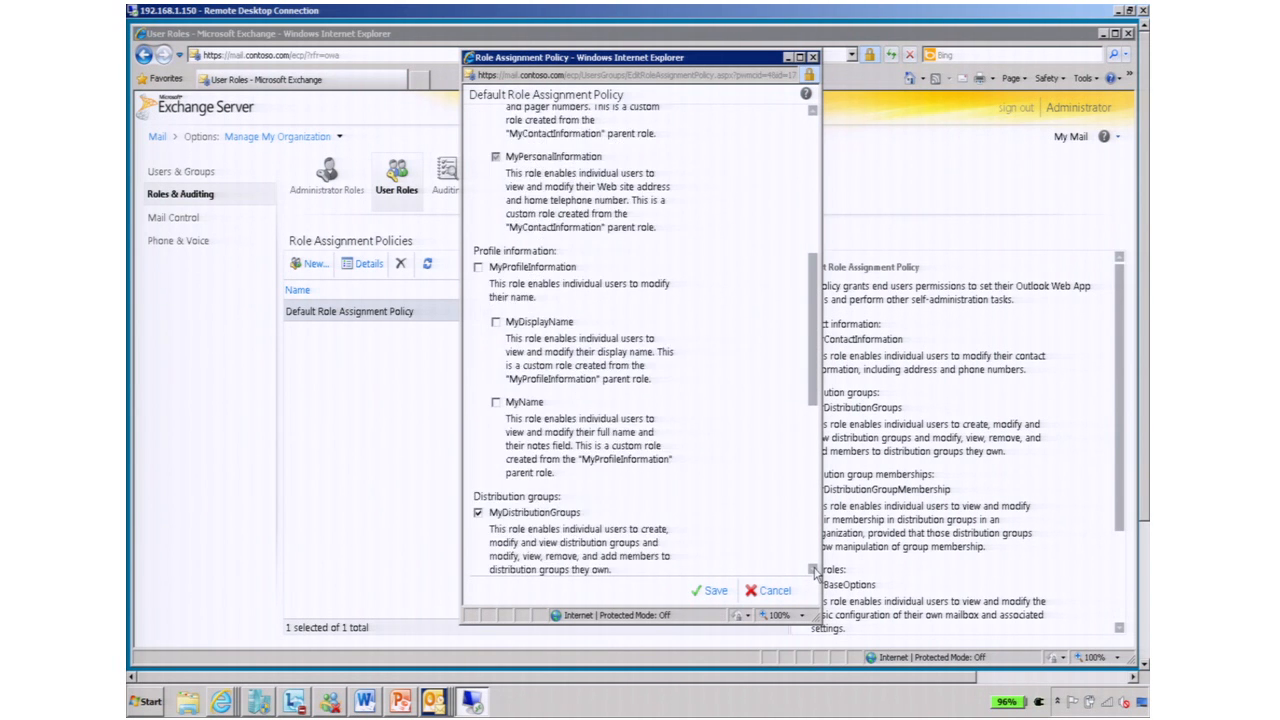
scroll(down, 3)
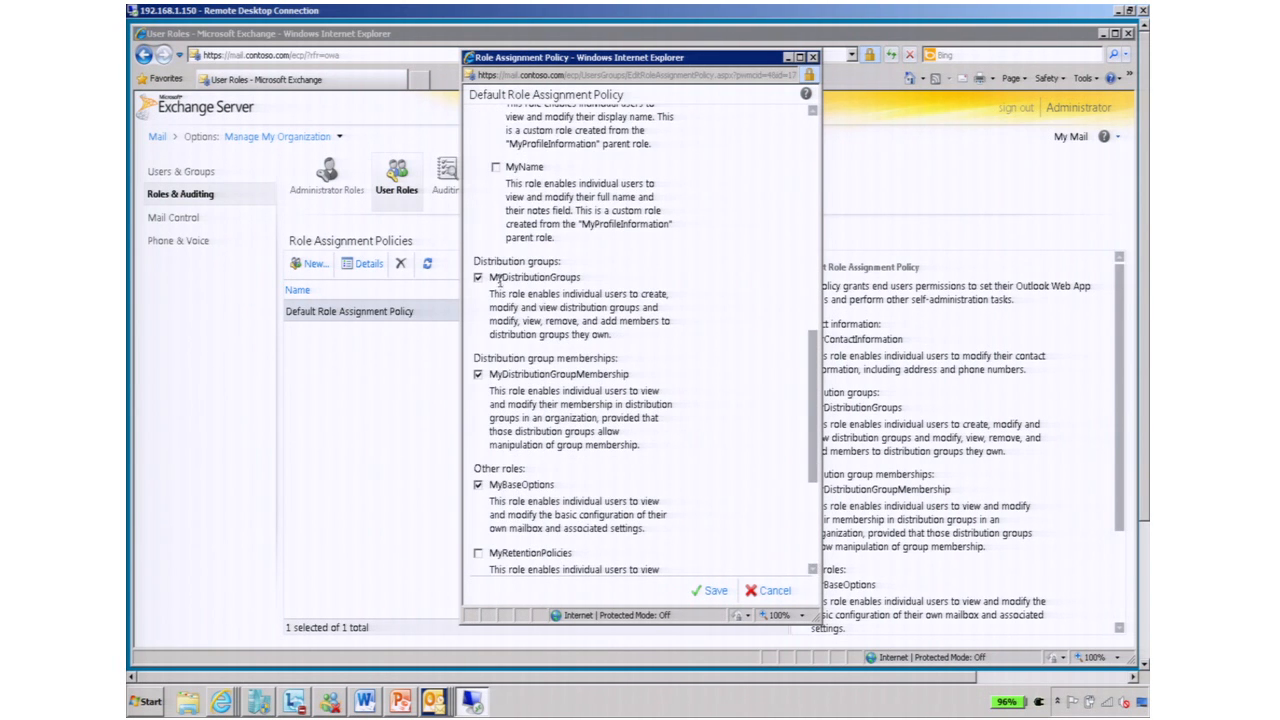
click(479, 277)
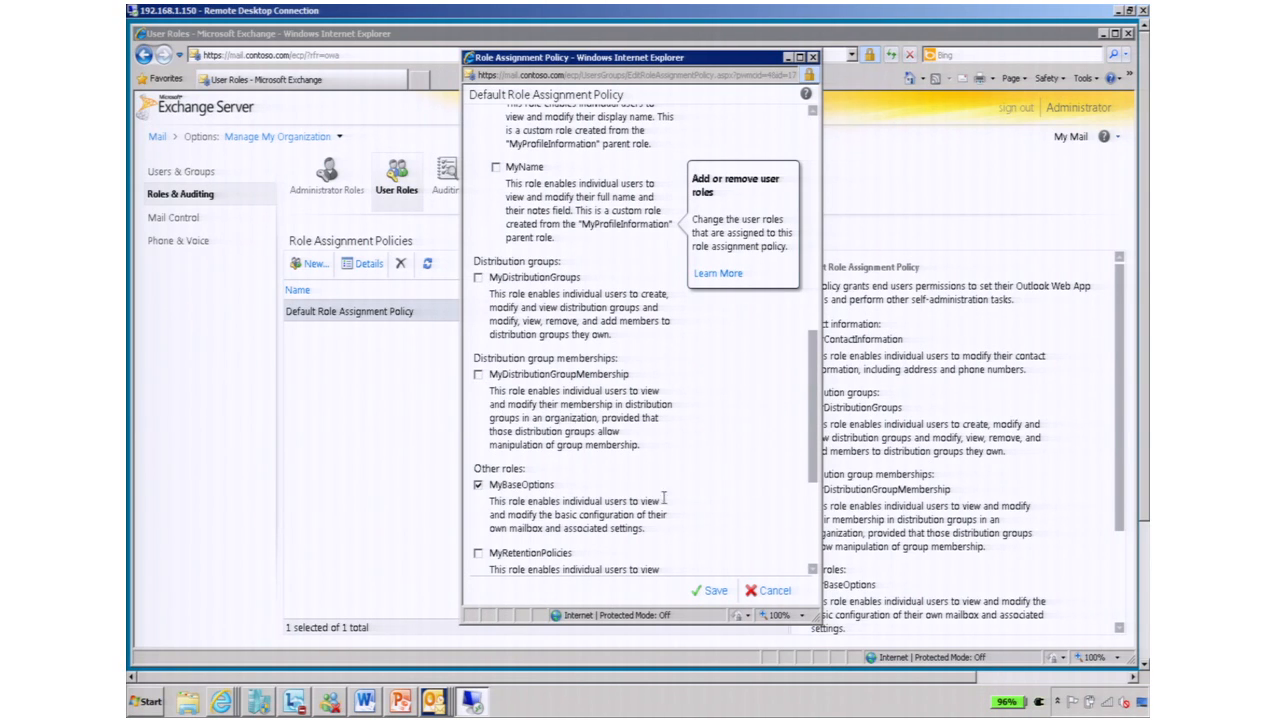
click(713, 590)
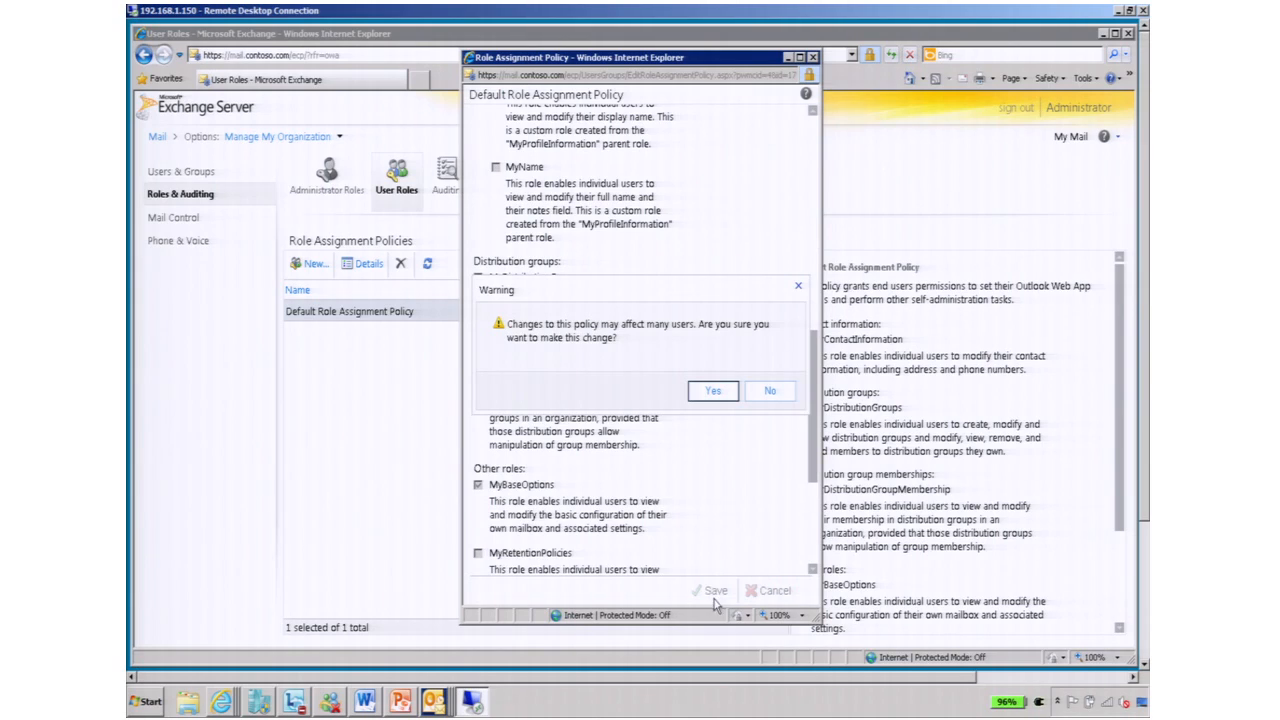
click(712, 390)
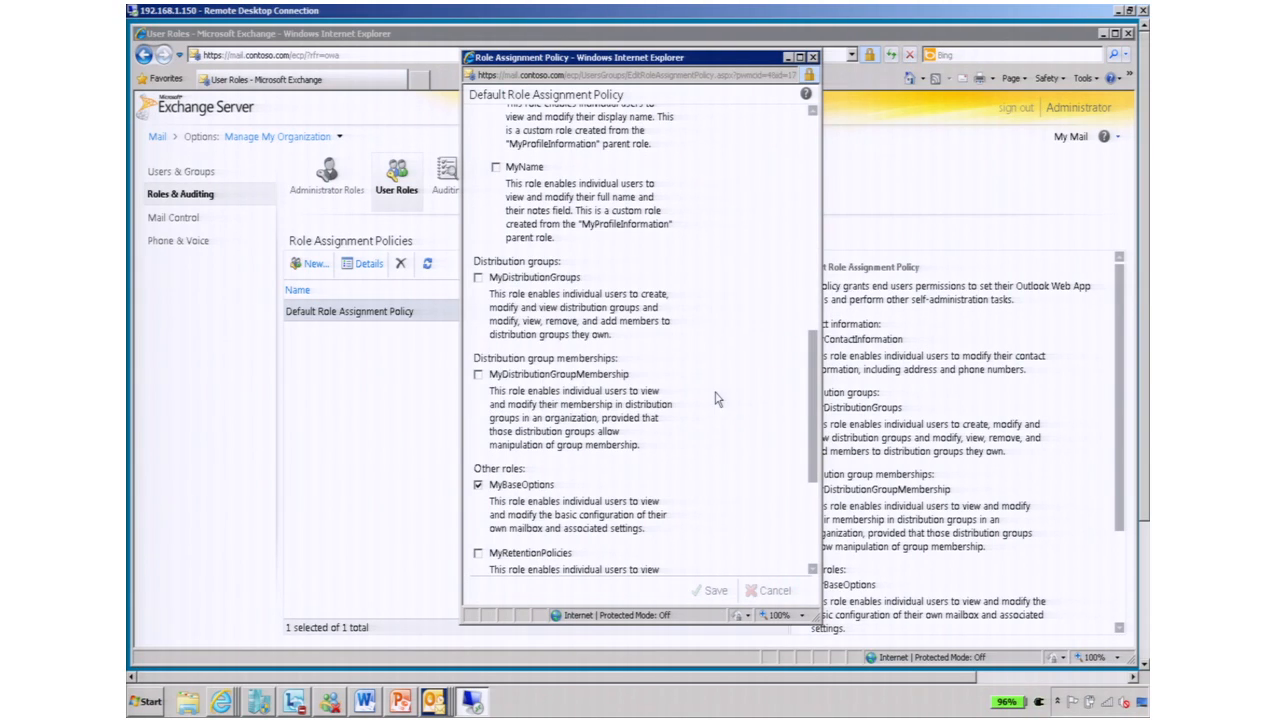